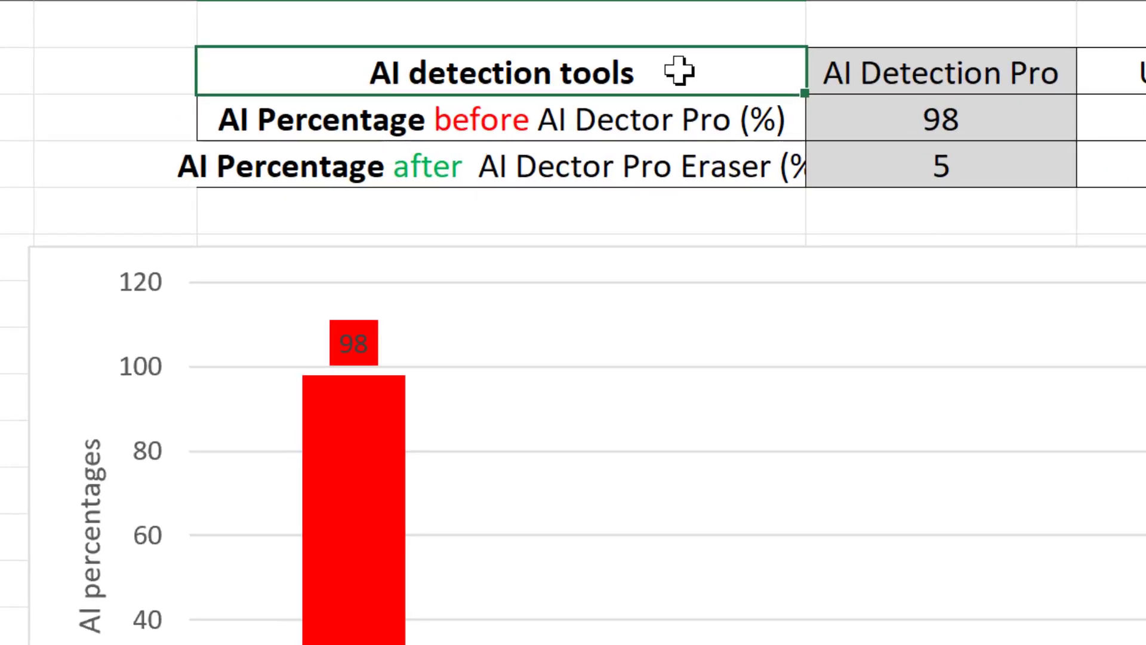
mouse_move(740, 95)
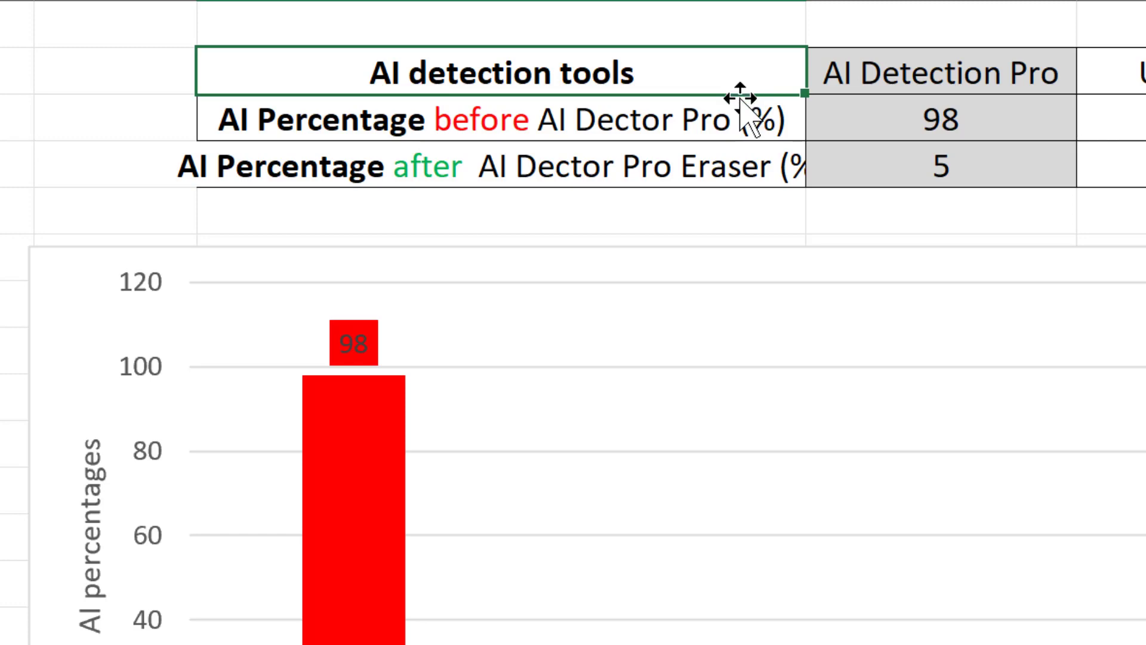
mouse_move(746, 117)
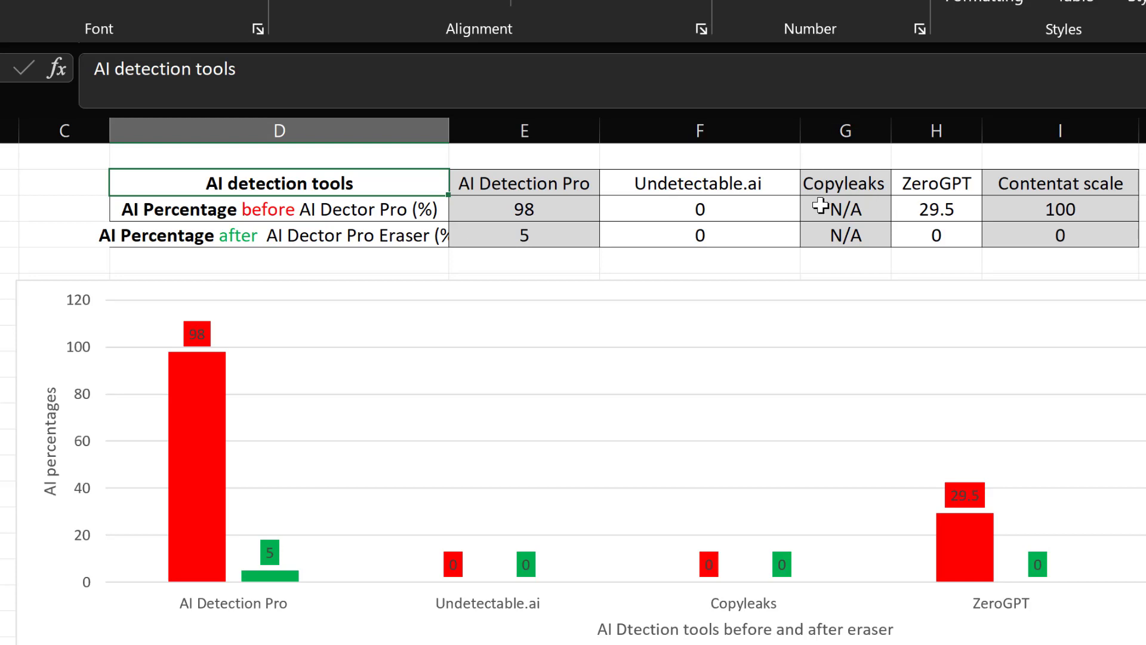
mouse_move(44, 556)
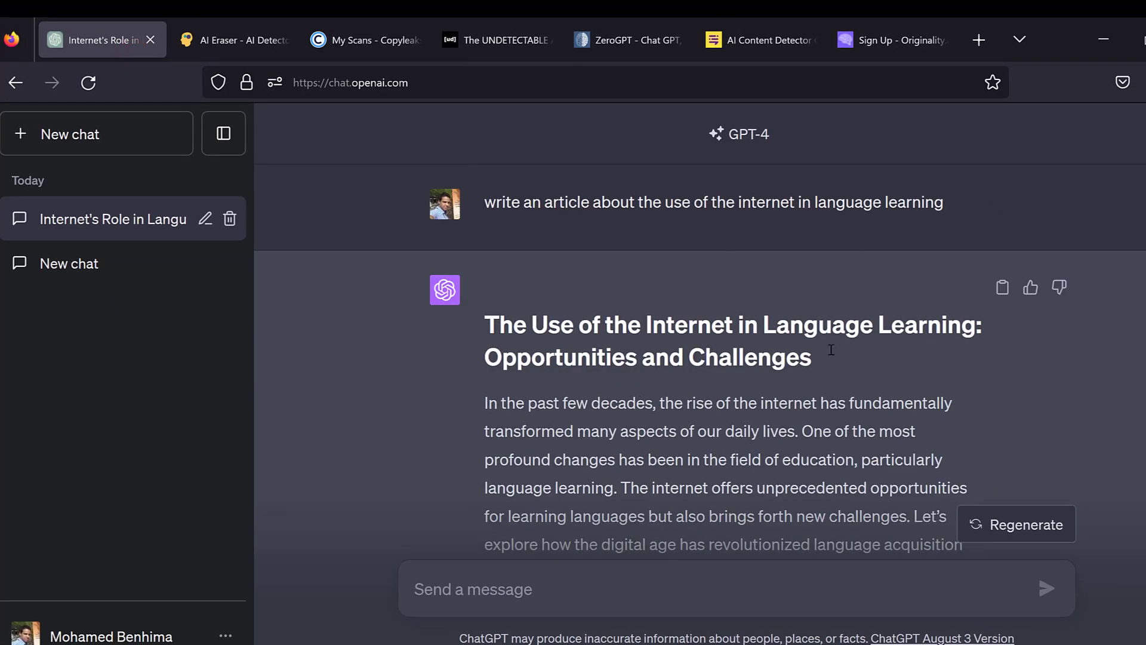
Step: Scroll through the GPT-4 article 'The Use of the Internet in Language Learning' in ChatGPT
scroll(down, 3)
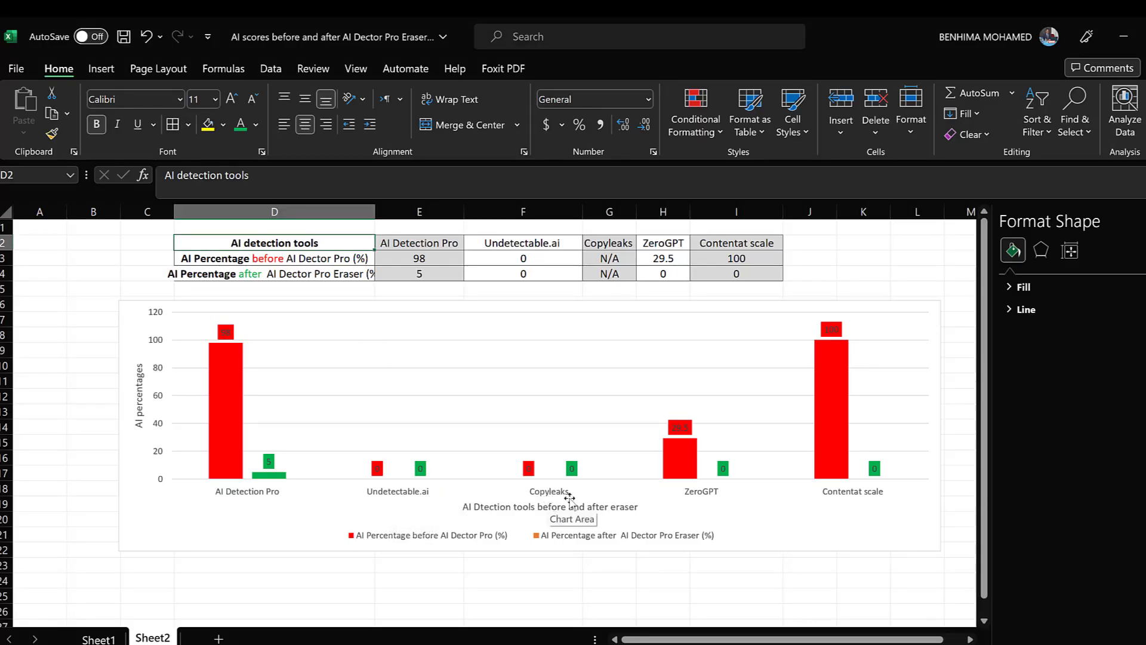
mouse_move(897, 495)
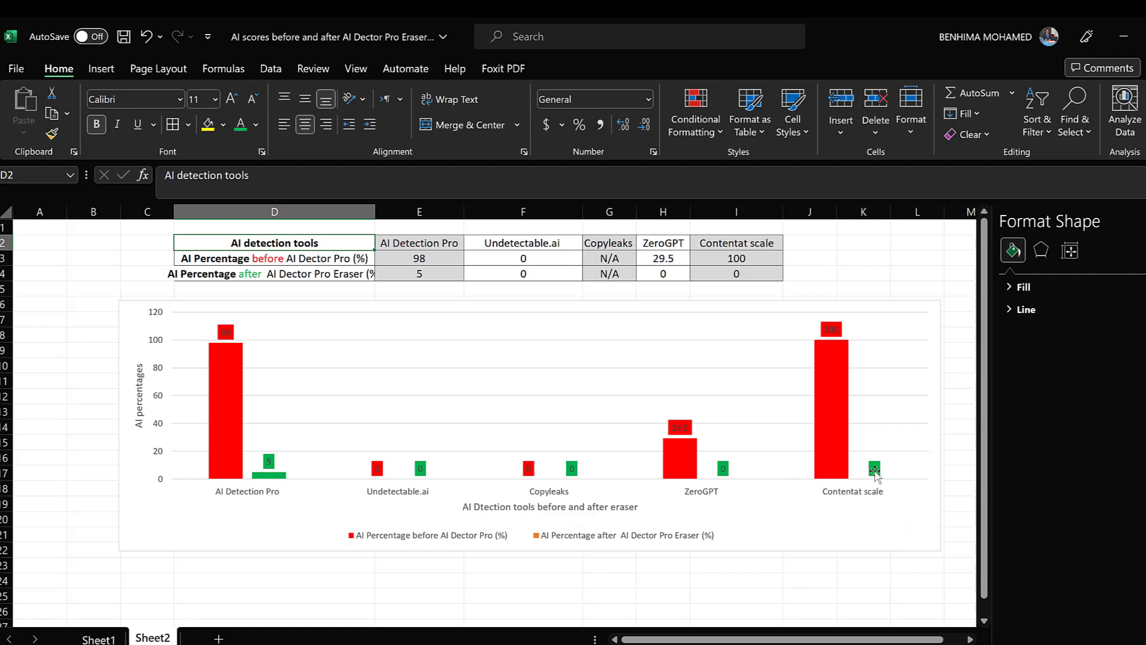
mouse_move(524, 406)
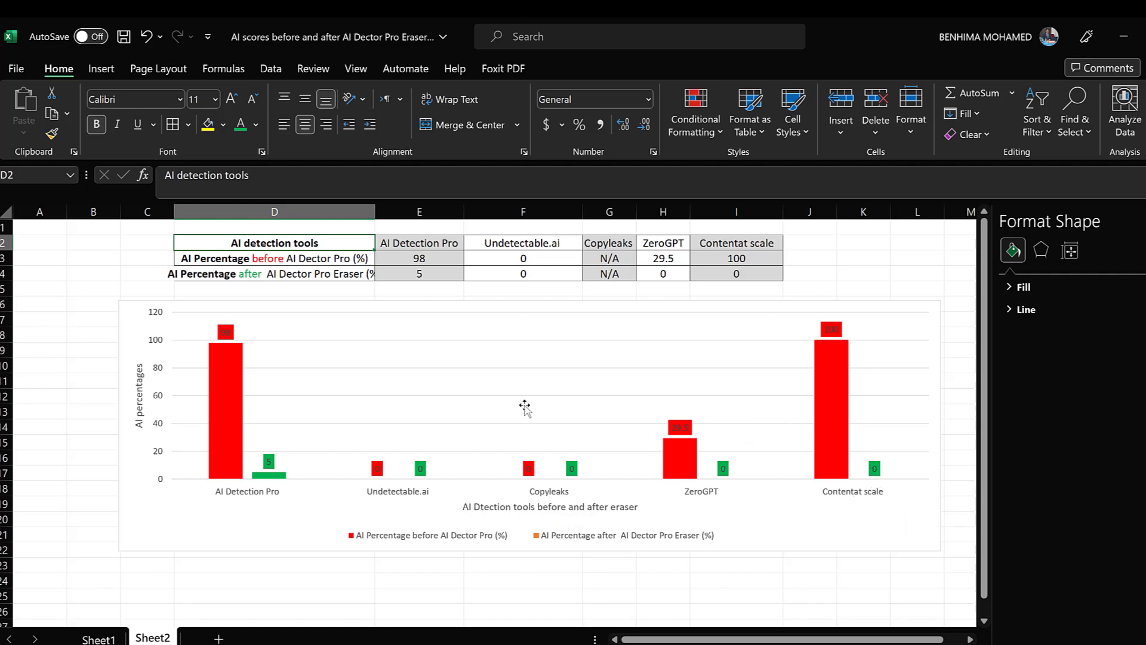
mouse_move(499, 329)
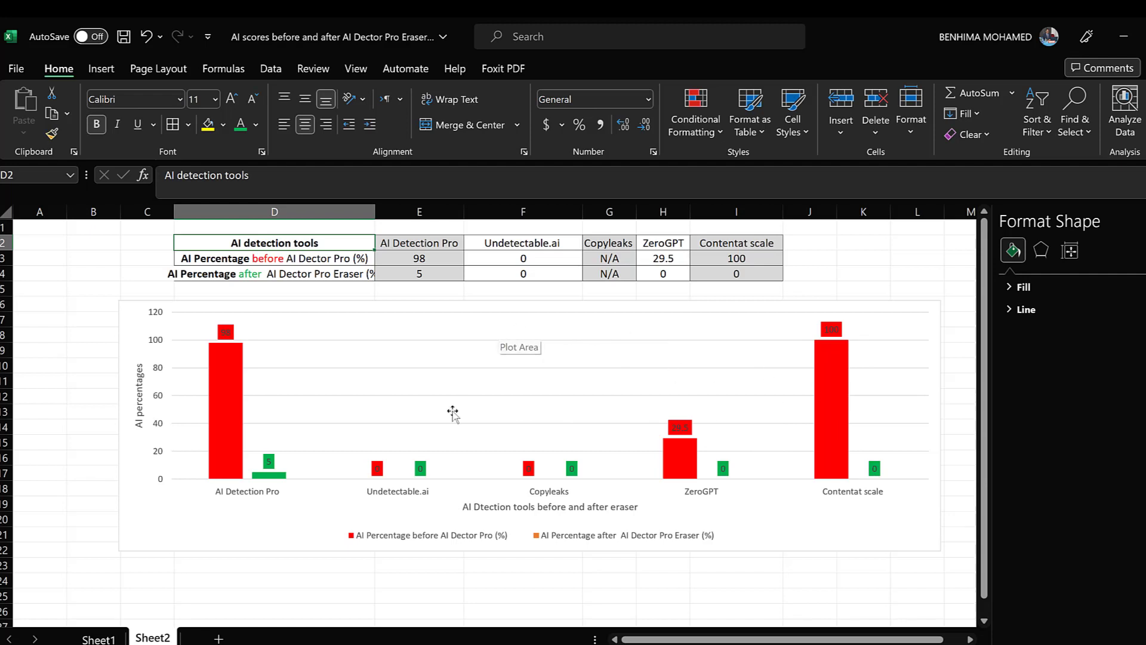
mouse_move(407, 410)
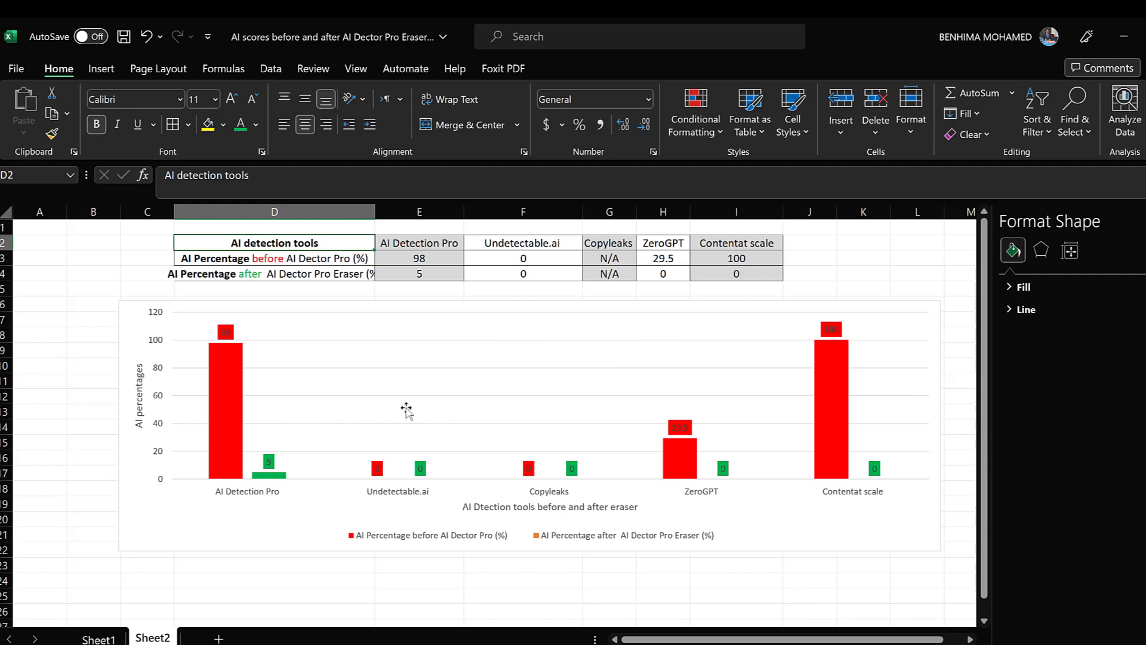
mouse_move(438, 367)
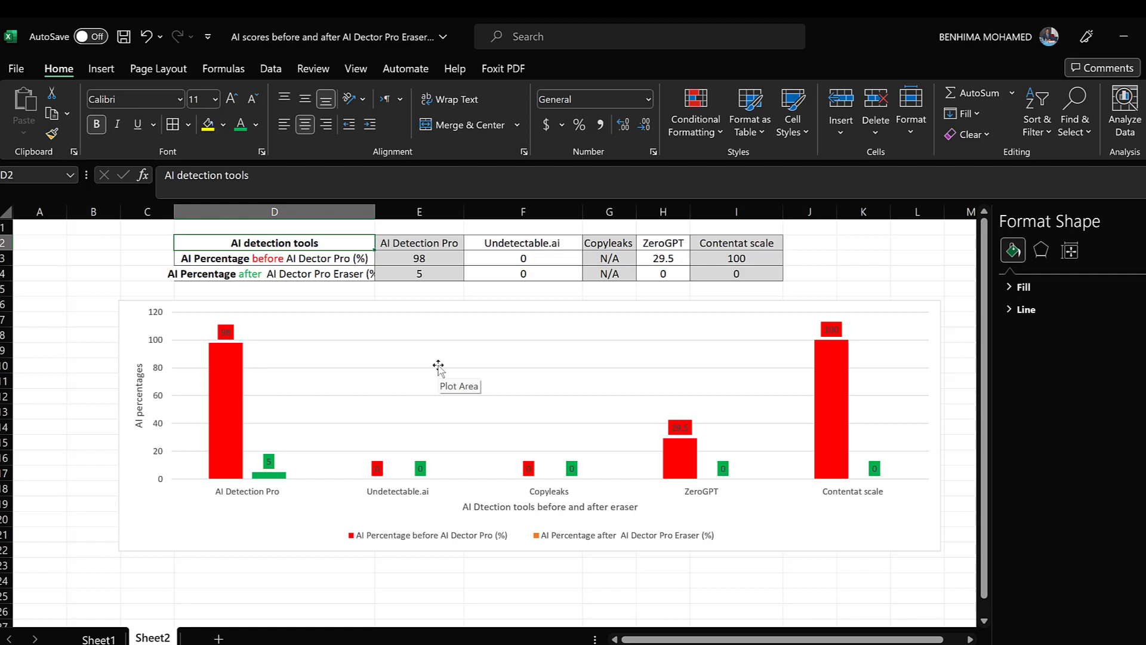
mouse_move(427, 369)
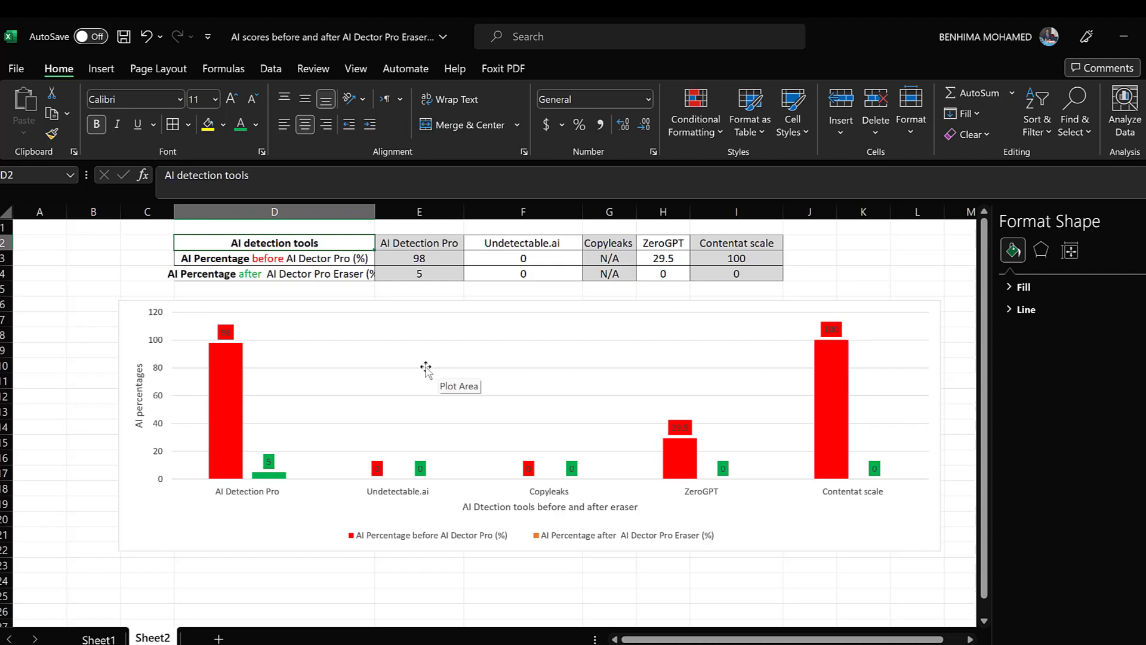
mouse_move(245, 504)
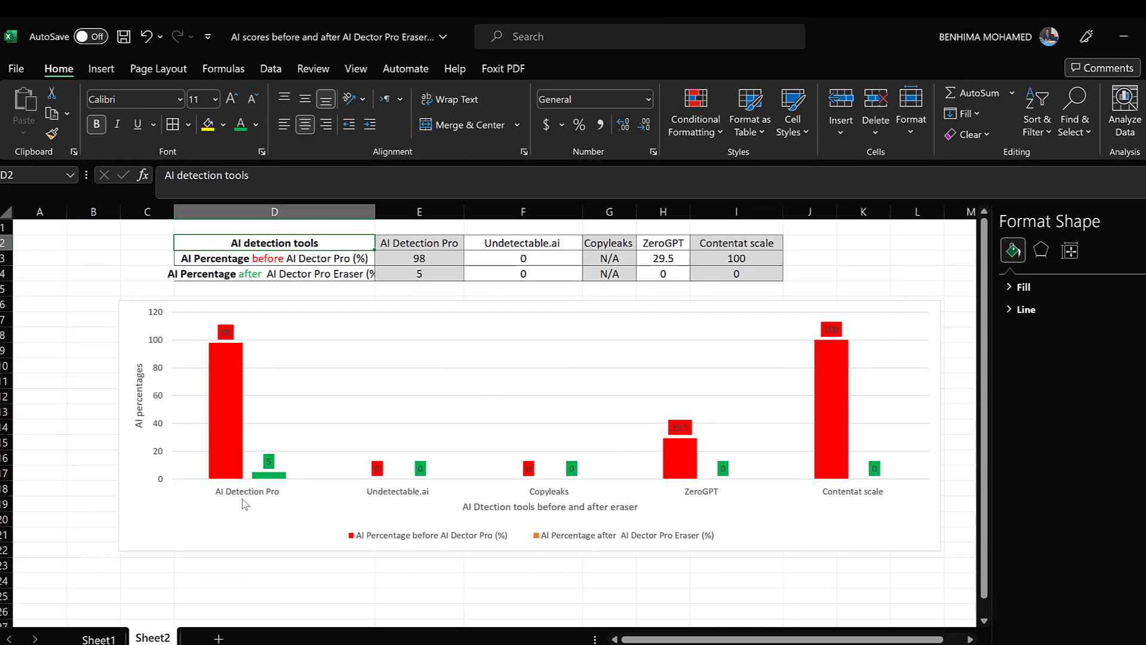
mouse_move(189, 505)
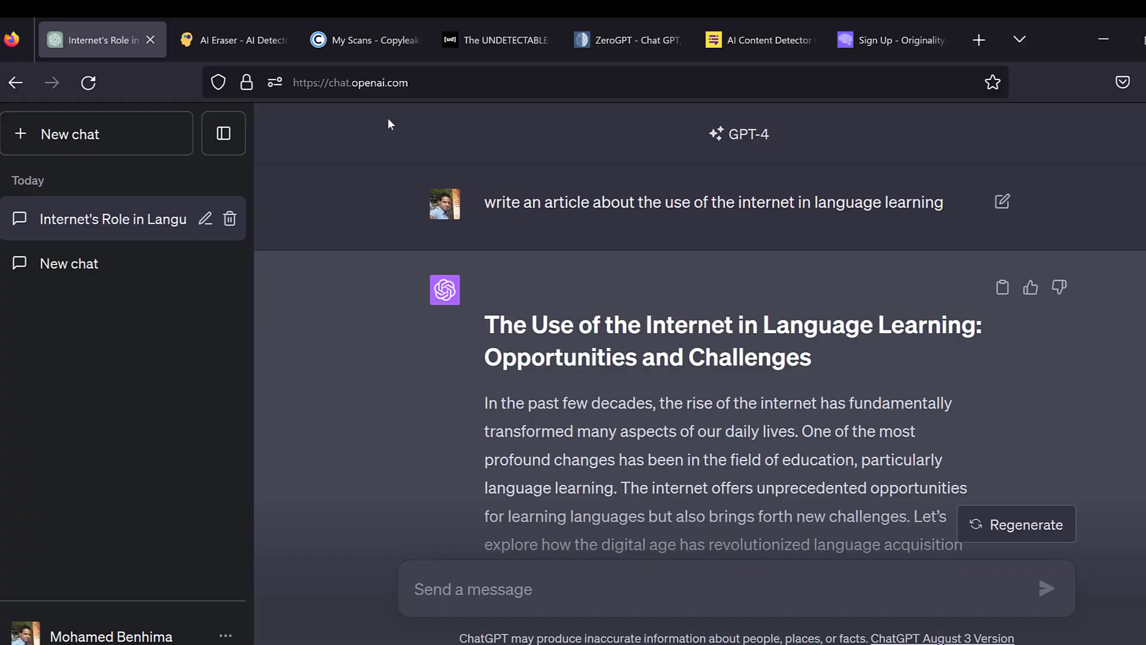
Step: Go from the AI Eraser report to the dashboard's Latest reports, showing one Human and two AI results
click(232, 40)
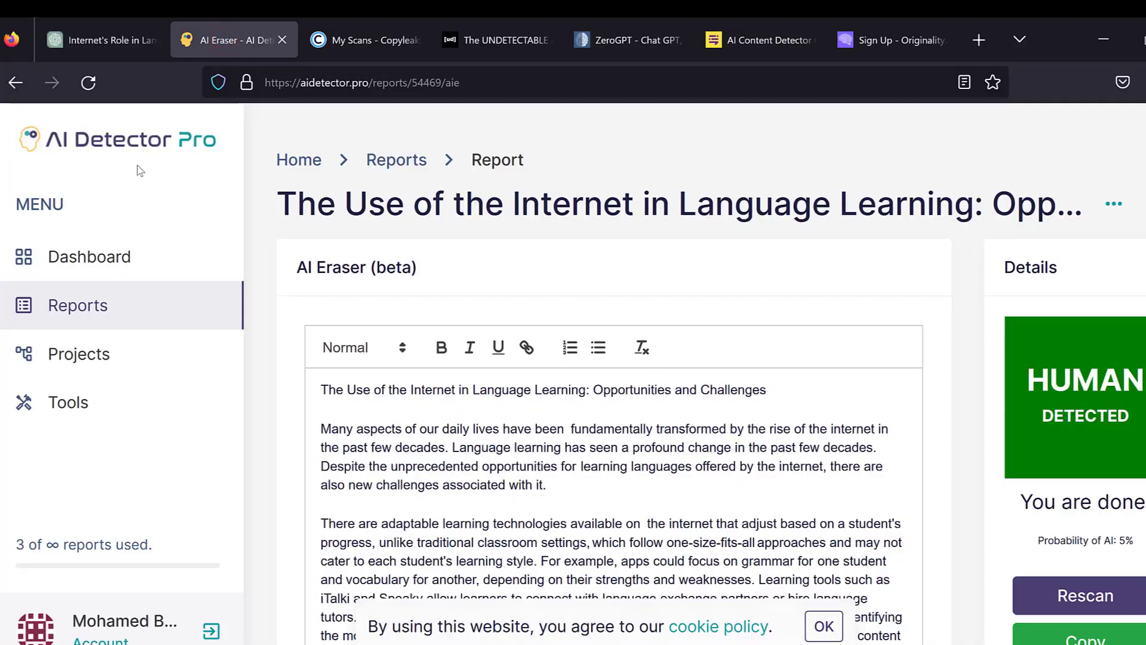
click(117, 139)
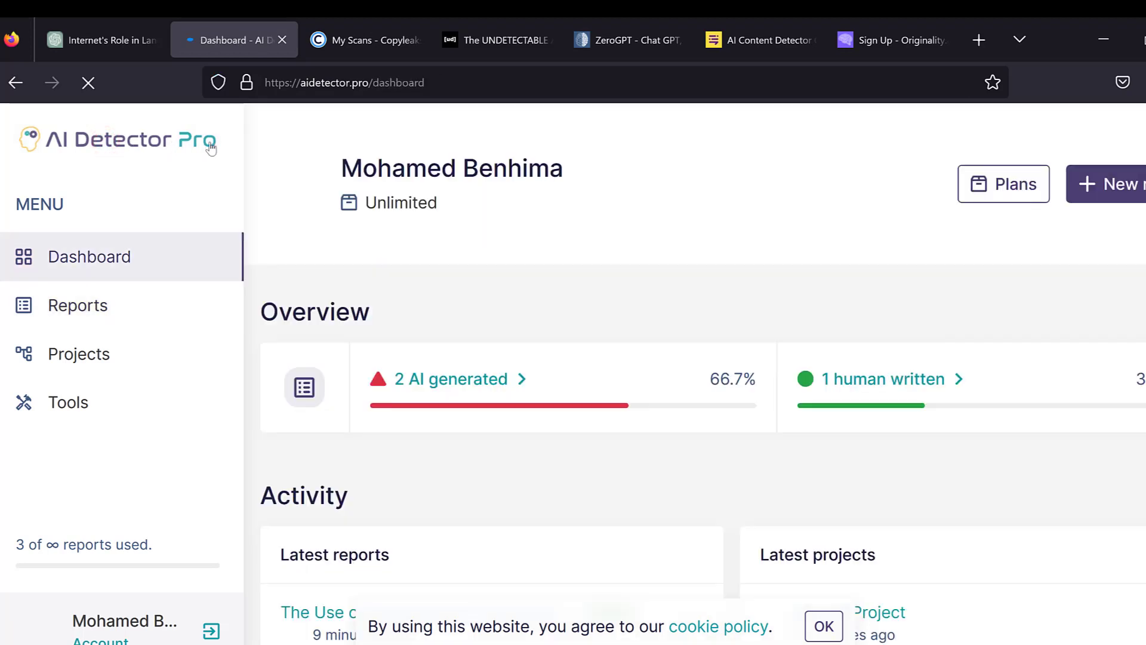
scroll(down, 3)
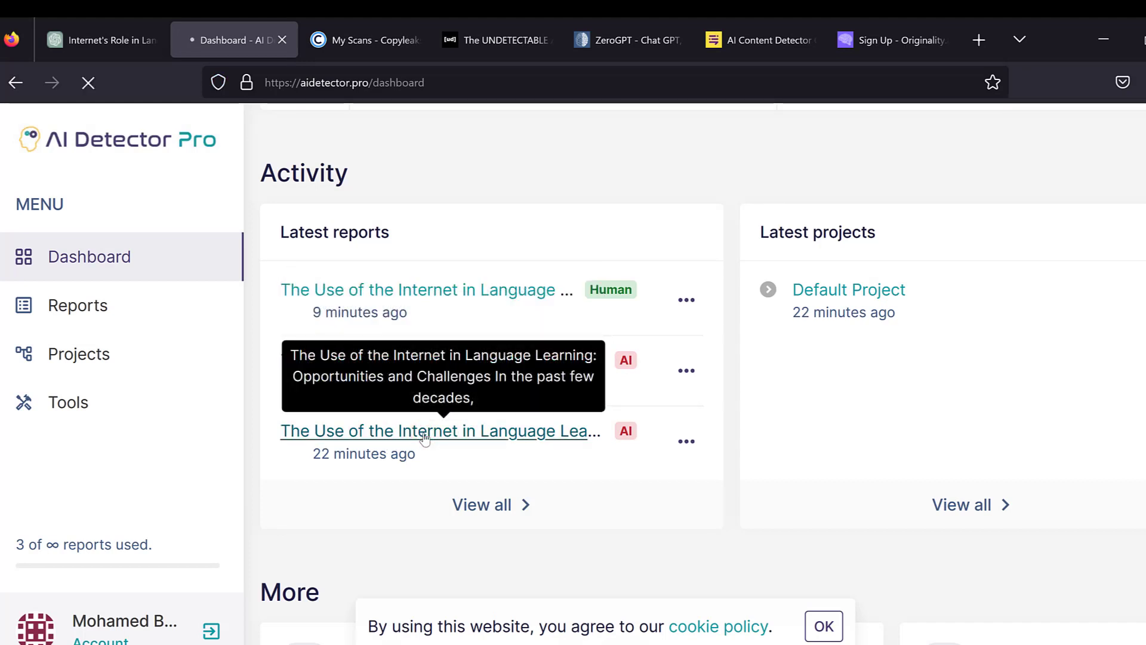
Step: Open the oldest report and review its 98% AI score and flagged paragraphs
click(436, 430)
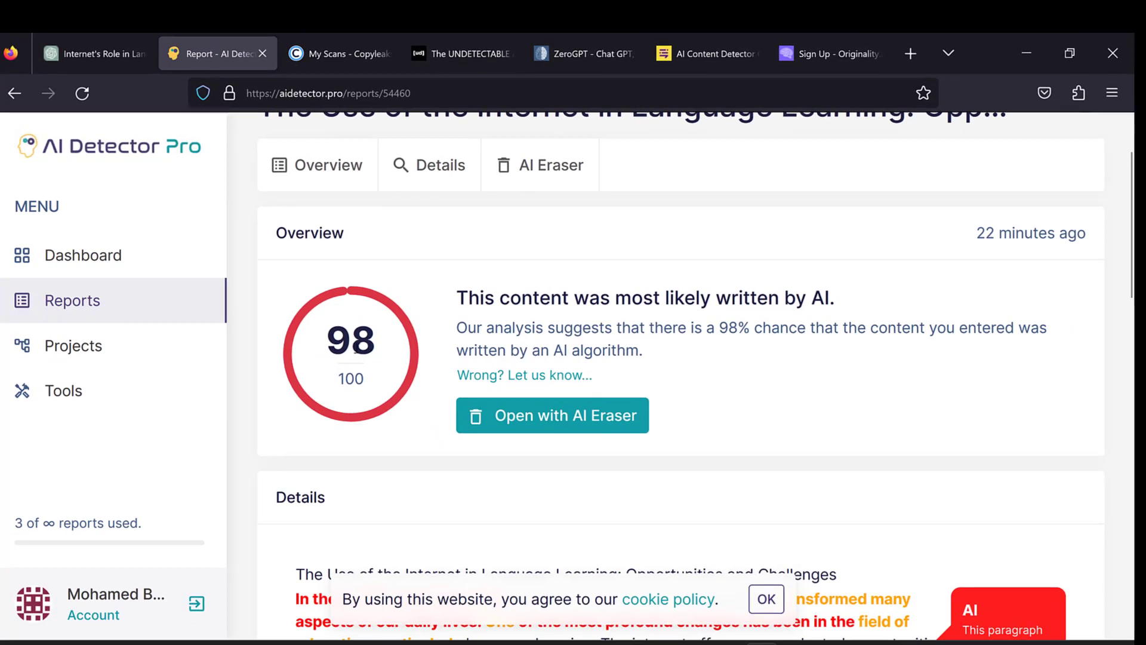
scroll(down, 3)
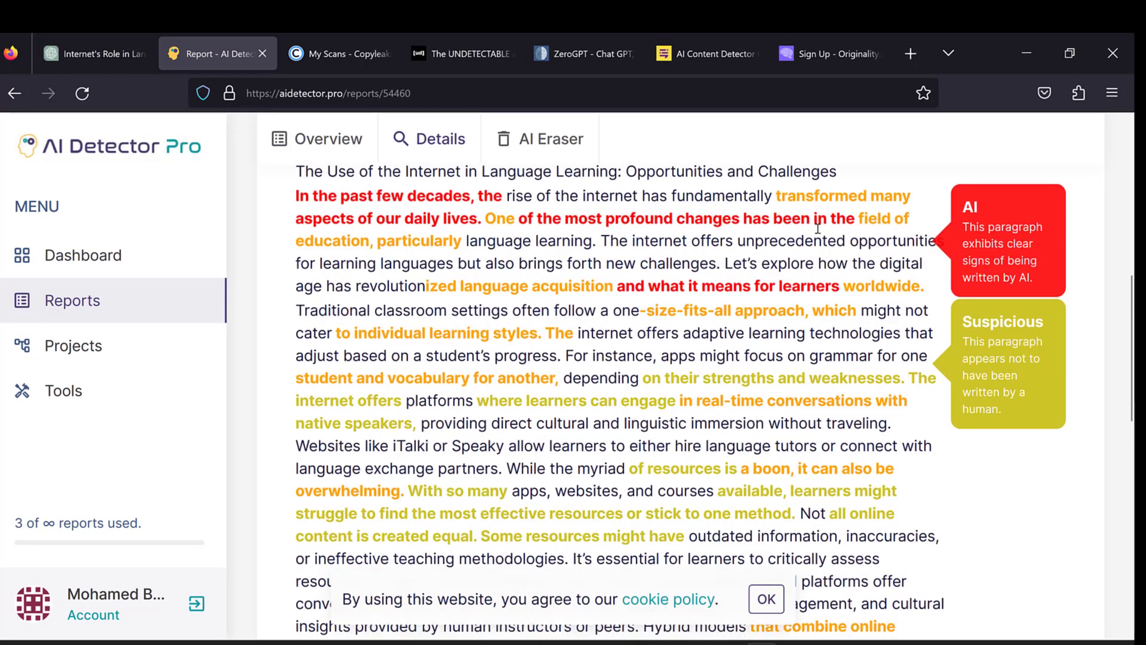
scroll(down, 3)
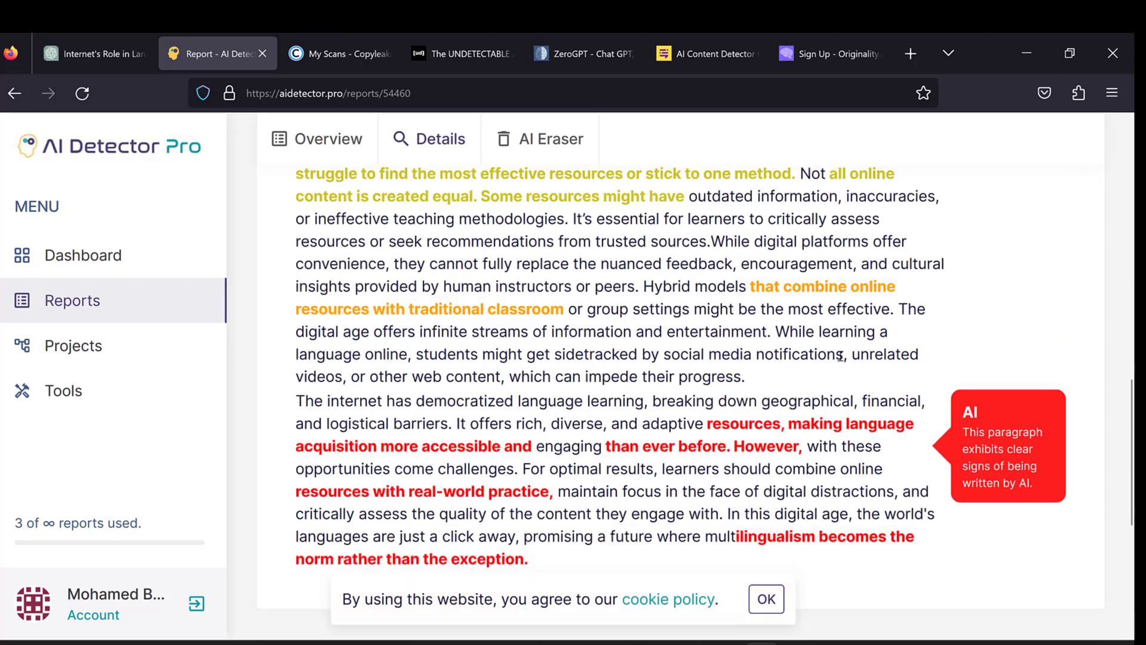
scroll(down, 3)
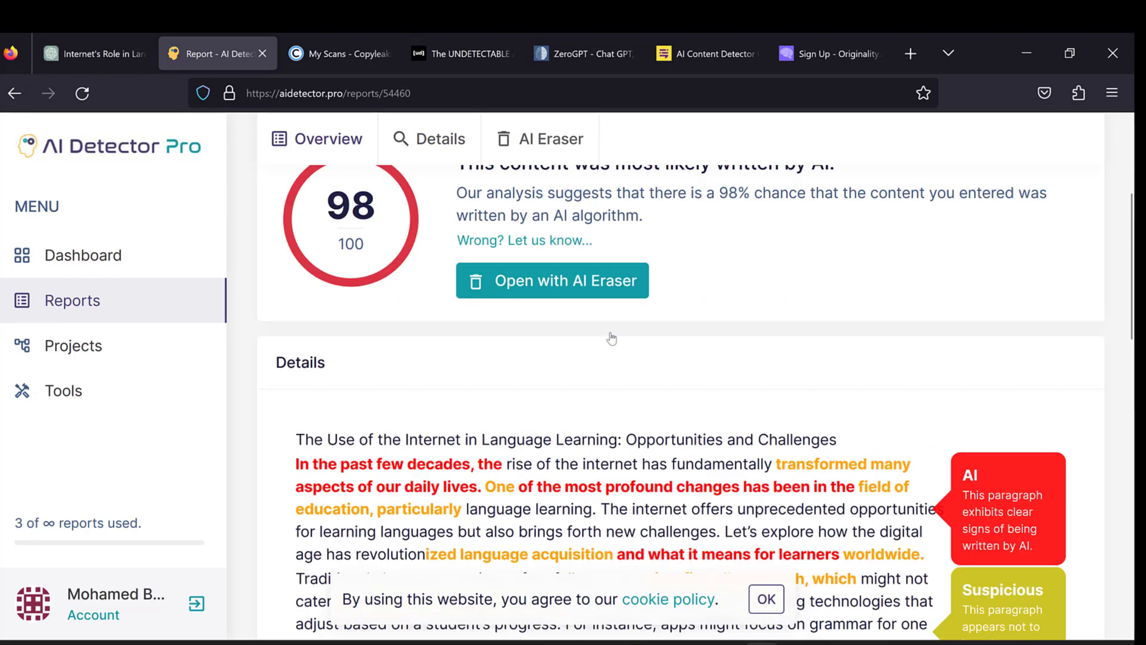
scroll(down, 3)
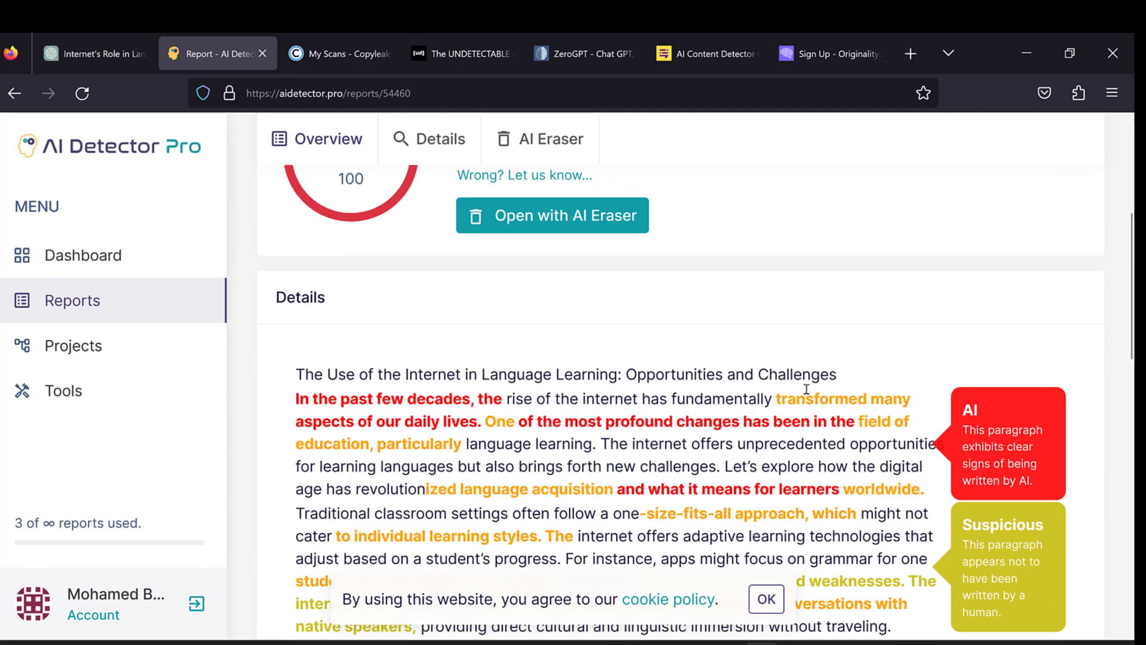
scroll(down, 3)
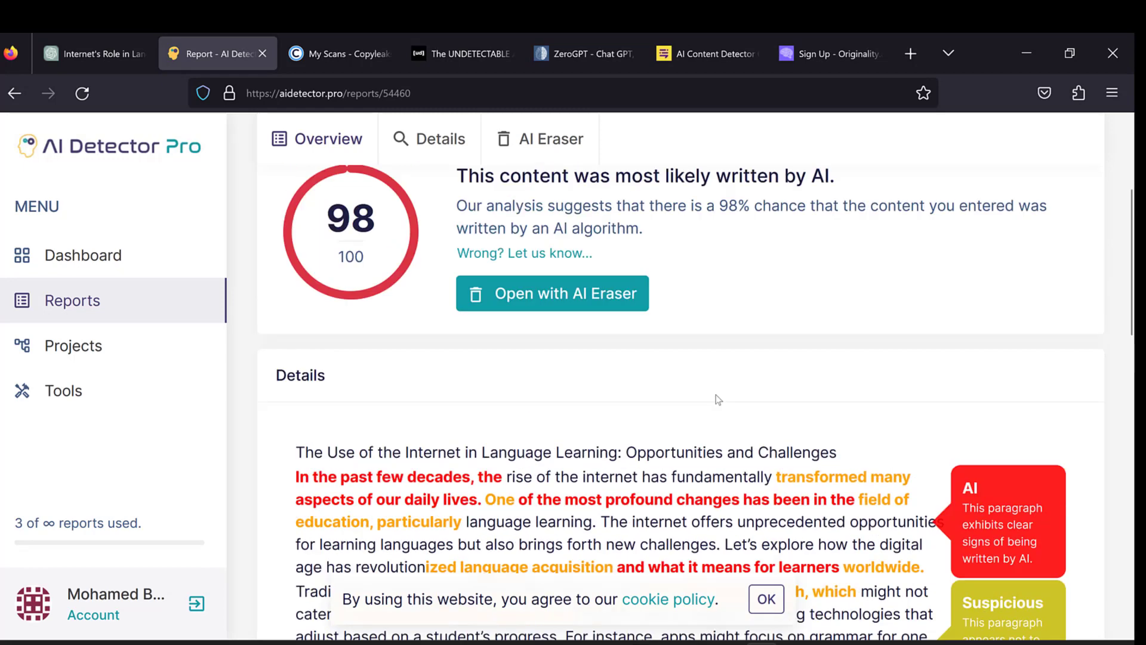
scroll(down, 3)
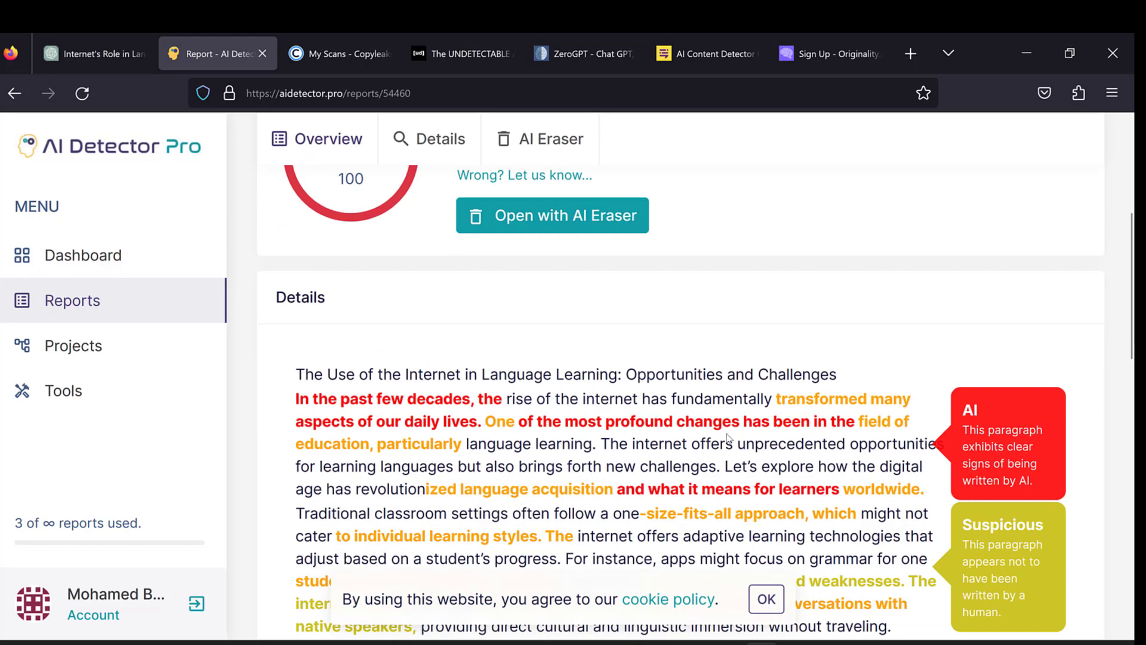
mouse_move(544, 370)
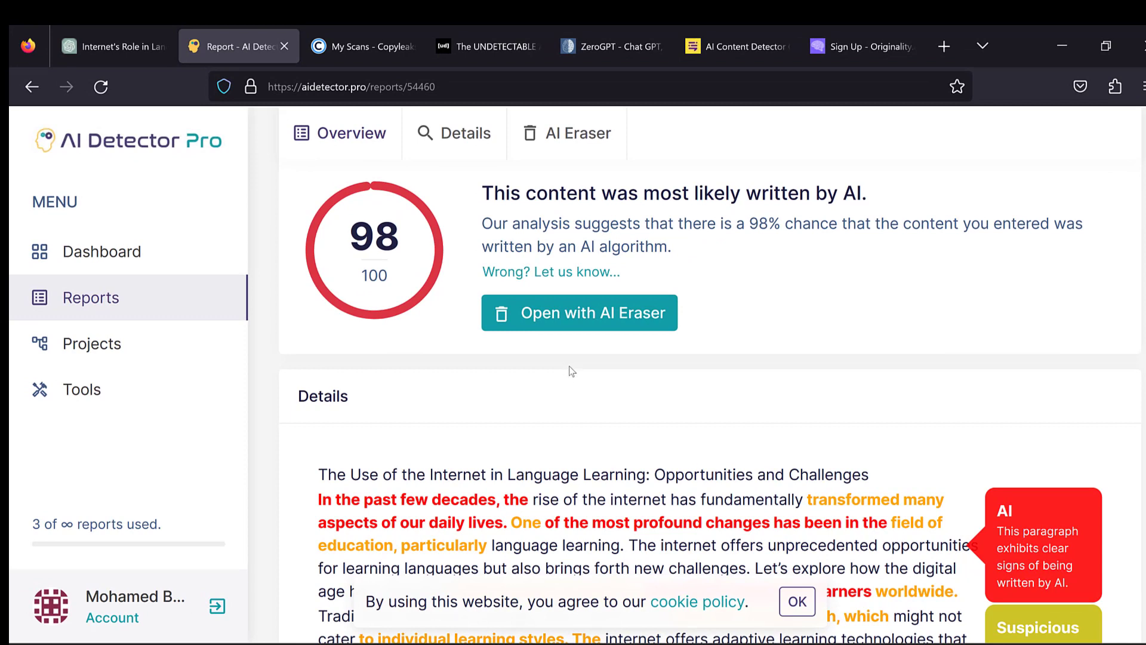
mouse_move(579, 164)
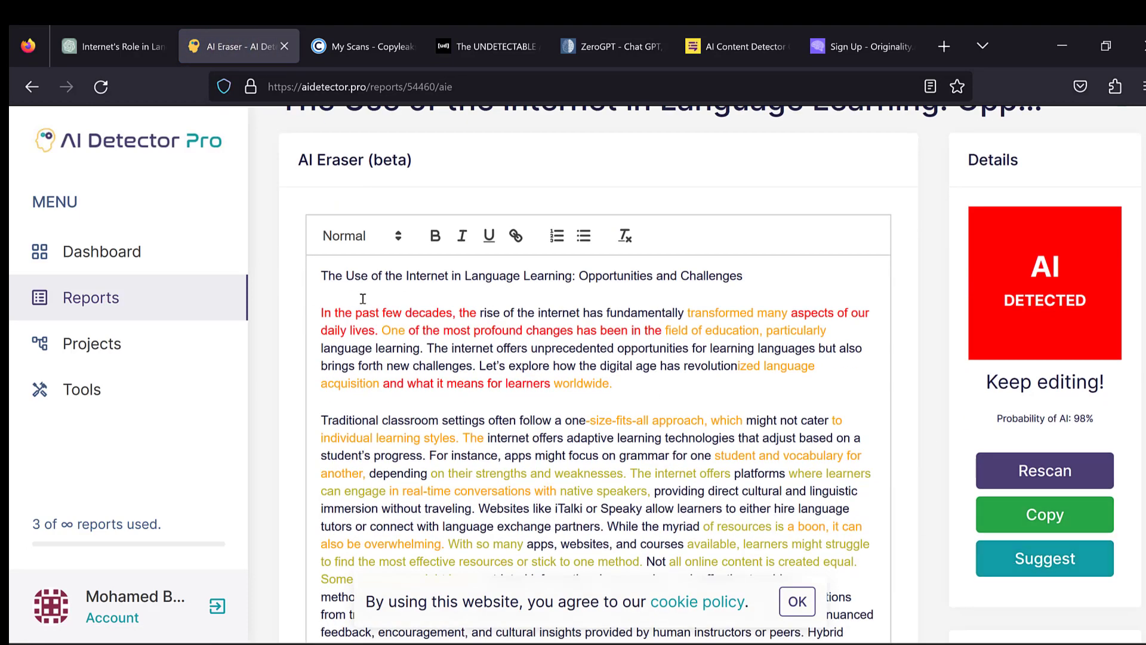
Step: Replace the article's opening paragraph with a suggested alternative wording
drag(471, 365, 613, 383)
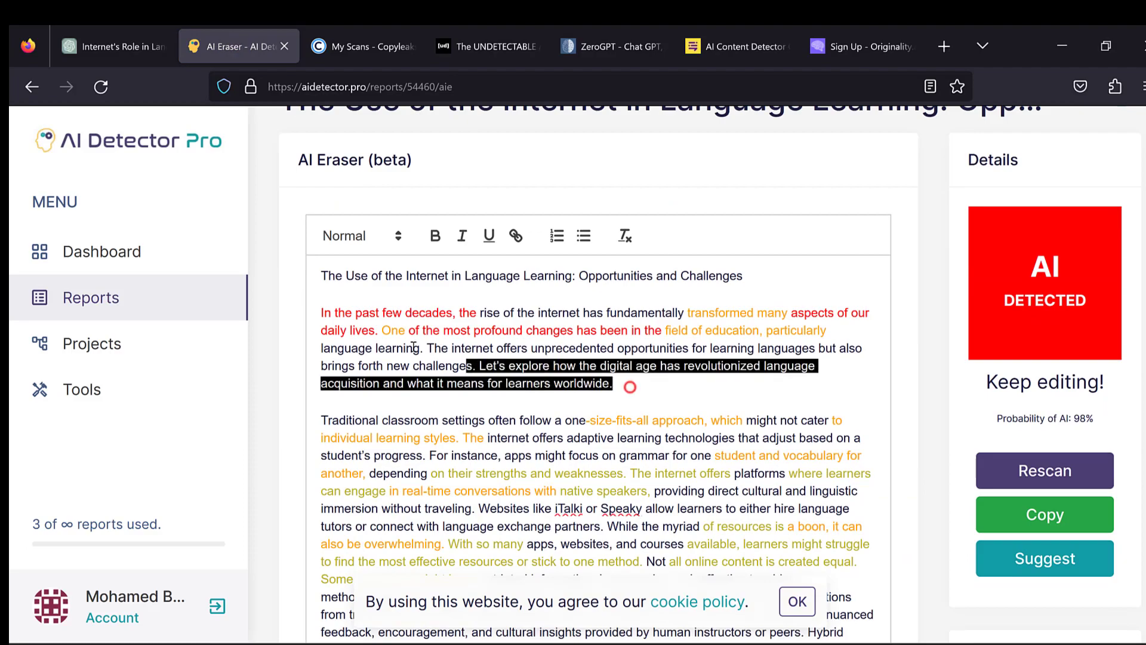
click(1044, 558)
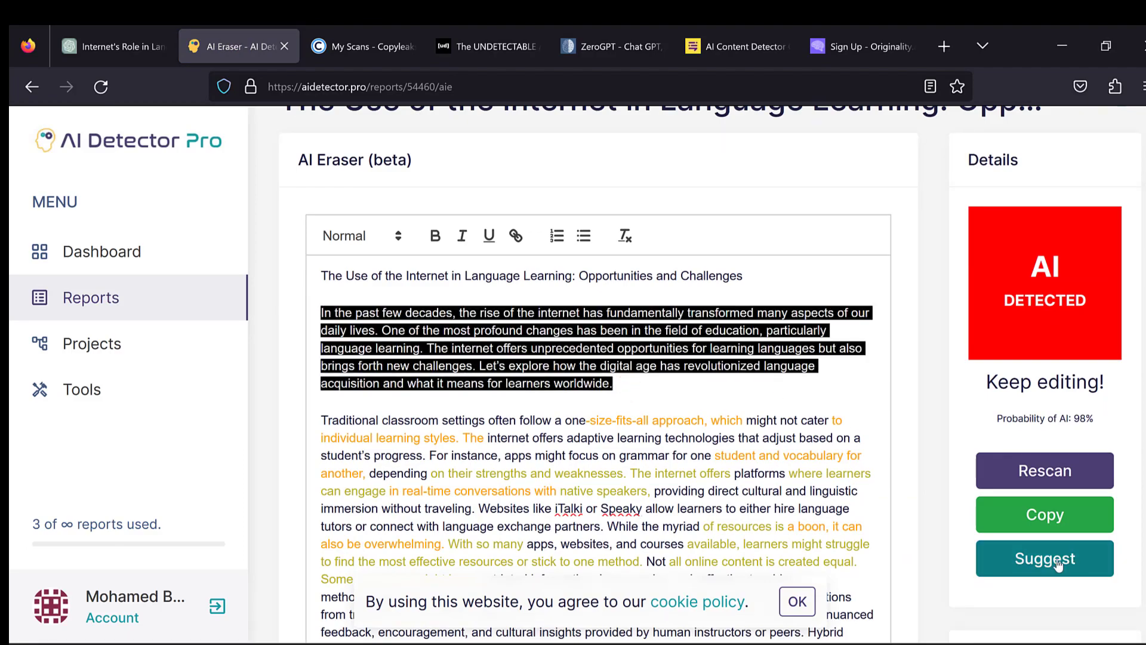
click(1044, 558)
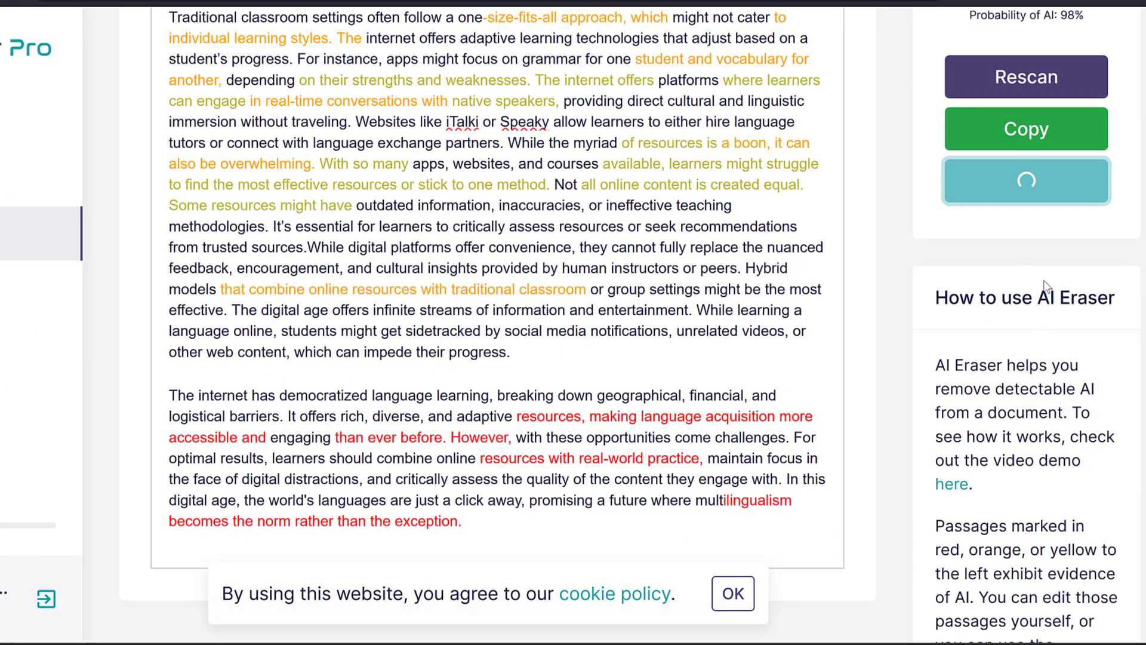
scroll(down, 3)
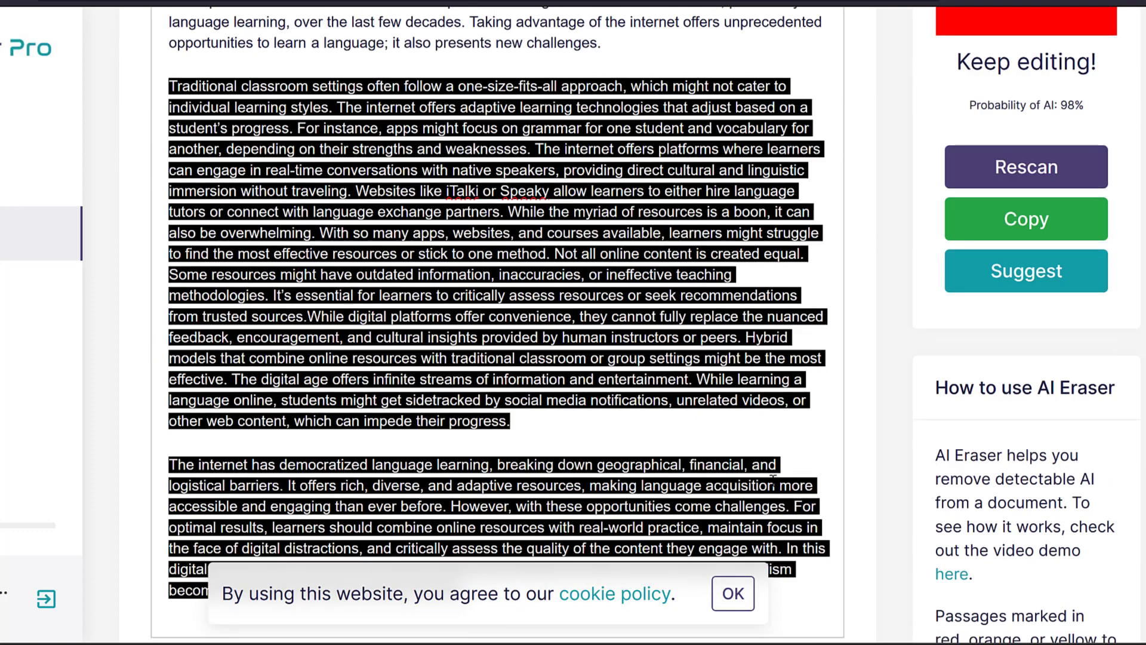
Step: Replace the second paragraph with a suggested alternative wording
click(1024, 271)
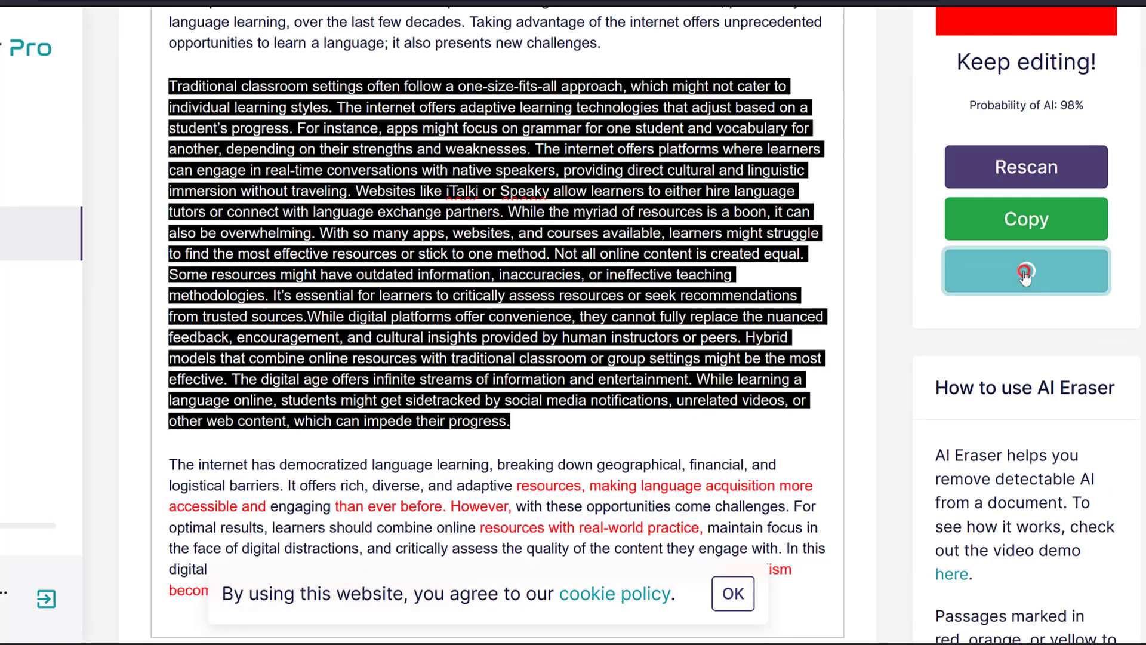
click(1026, 270)
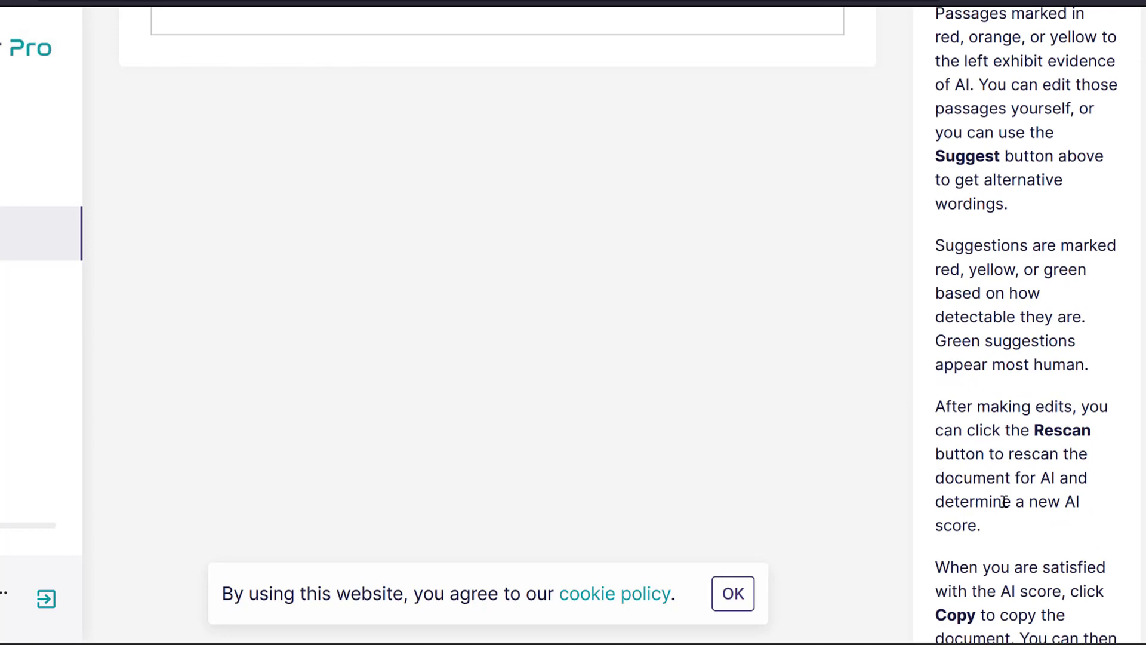
scroll(down, 3)
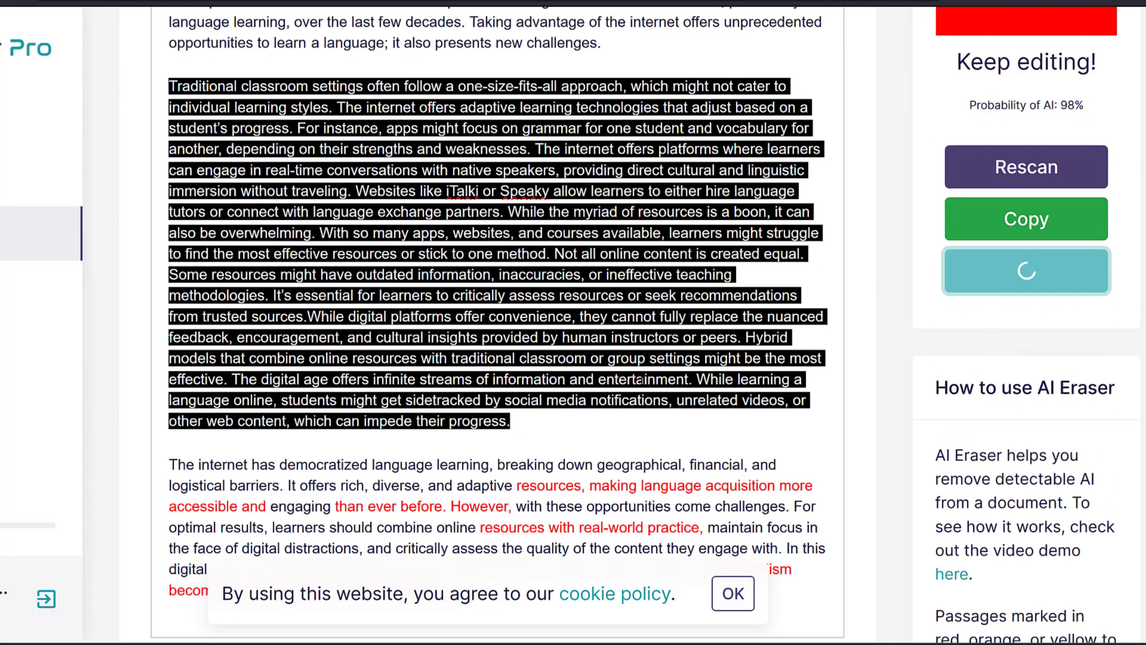
click(1025, 270)
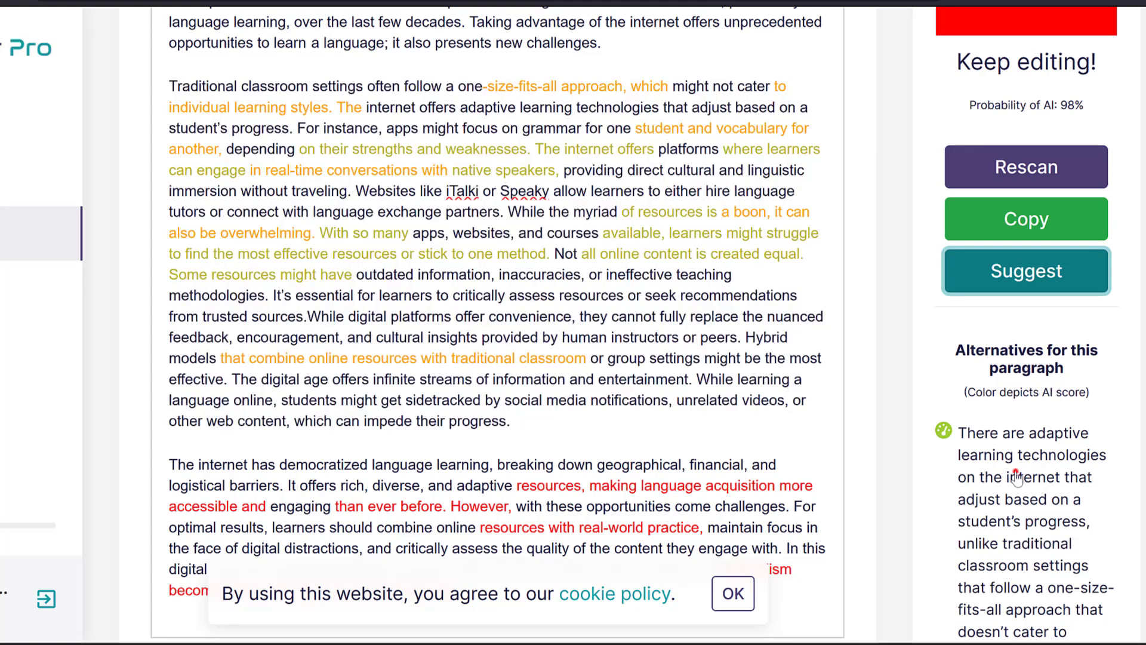
click(1025, 271)
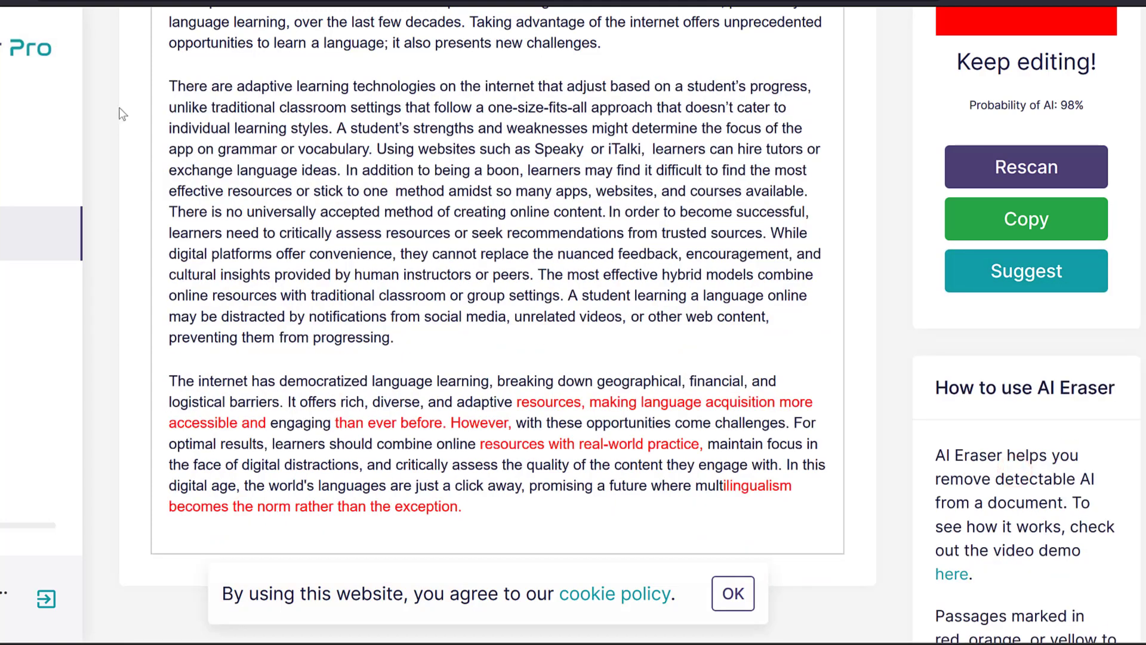
mouse_move(455, 212)
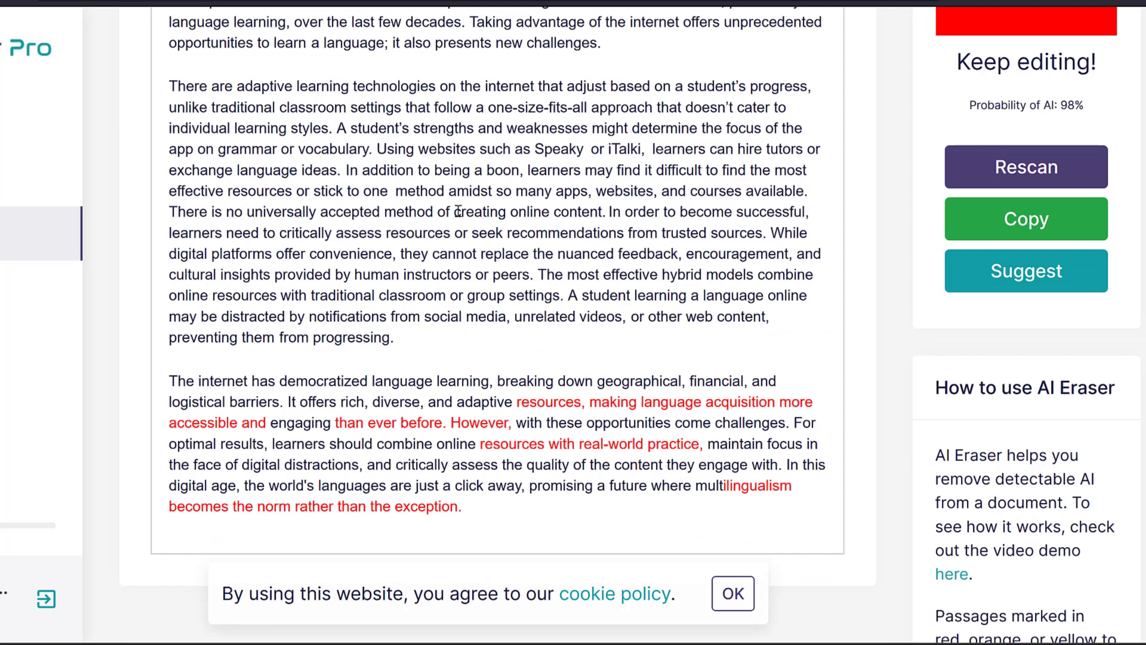
mouse_move(185, 384)
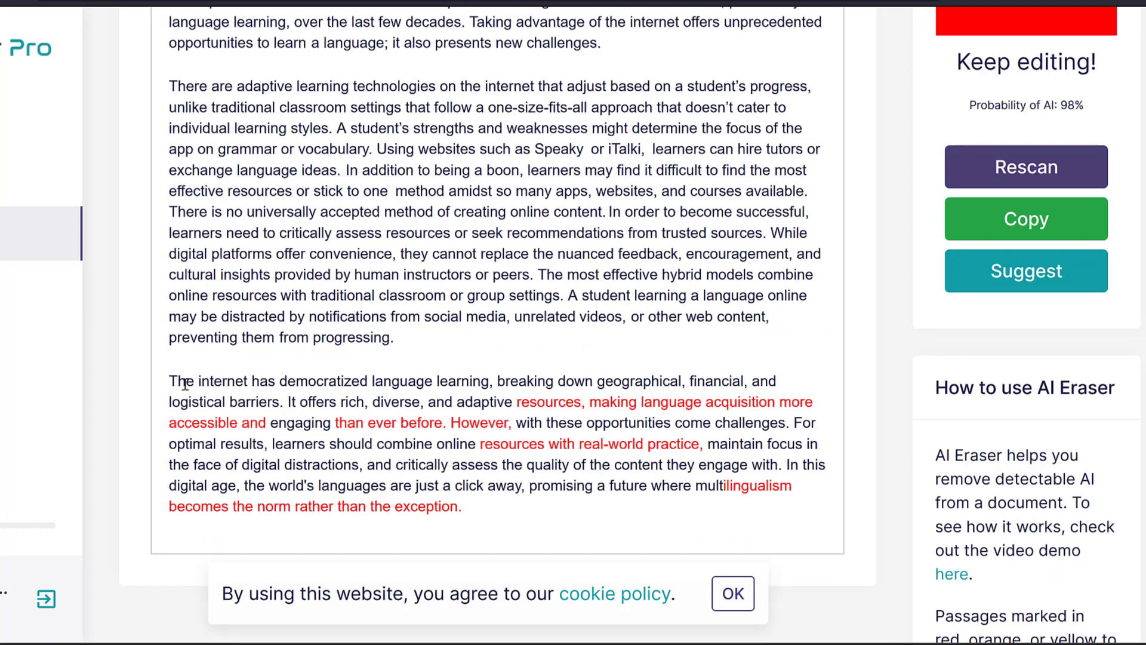
Step: Select the final paragraph and bring up alternative wordings for it
drag(169, 380, 461, 506)
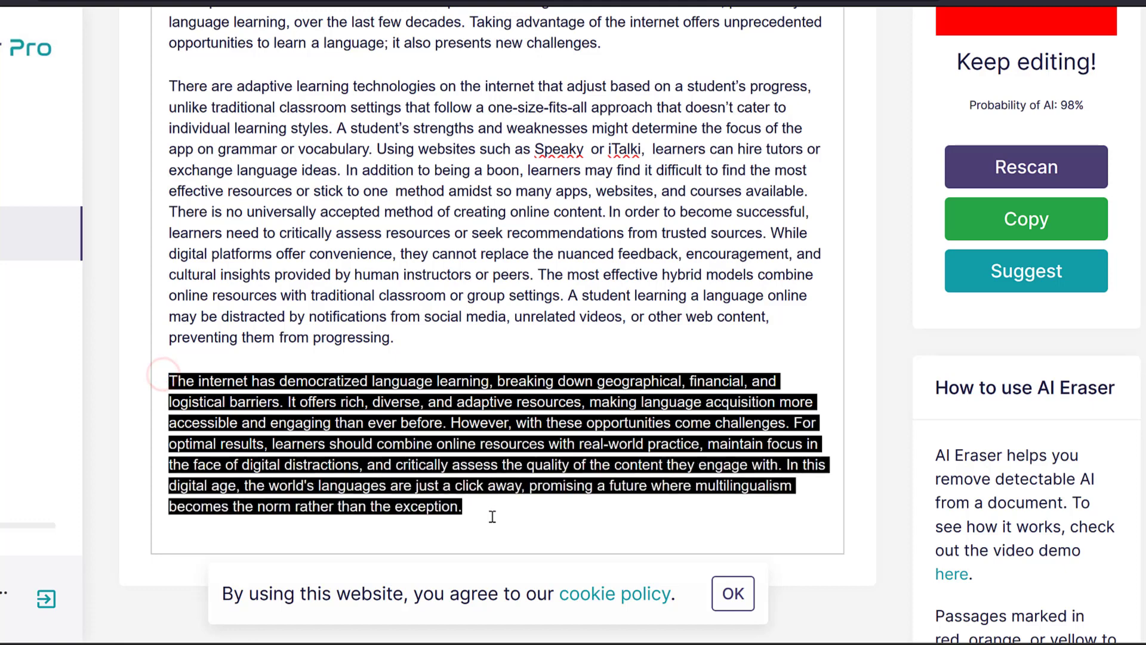
click(1026, 270)
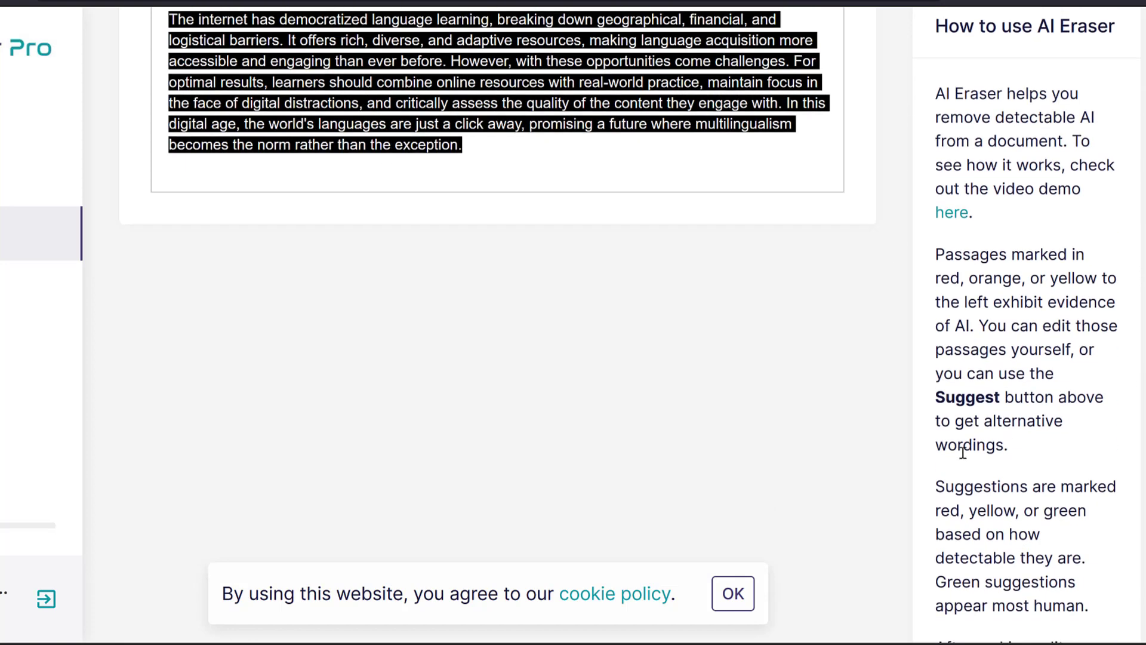
scroll(down, 3)
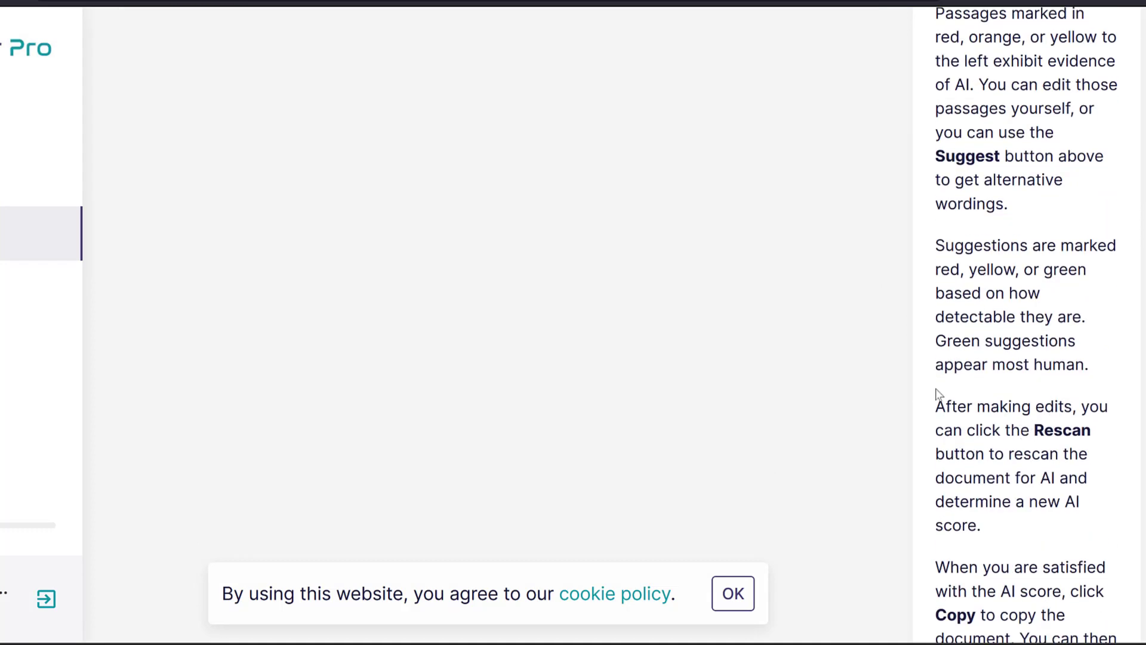
scroll(down, 3)
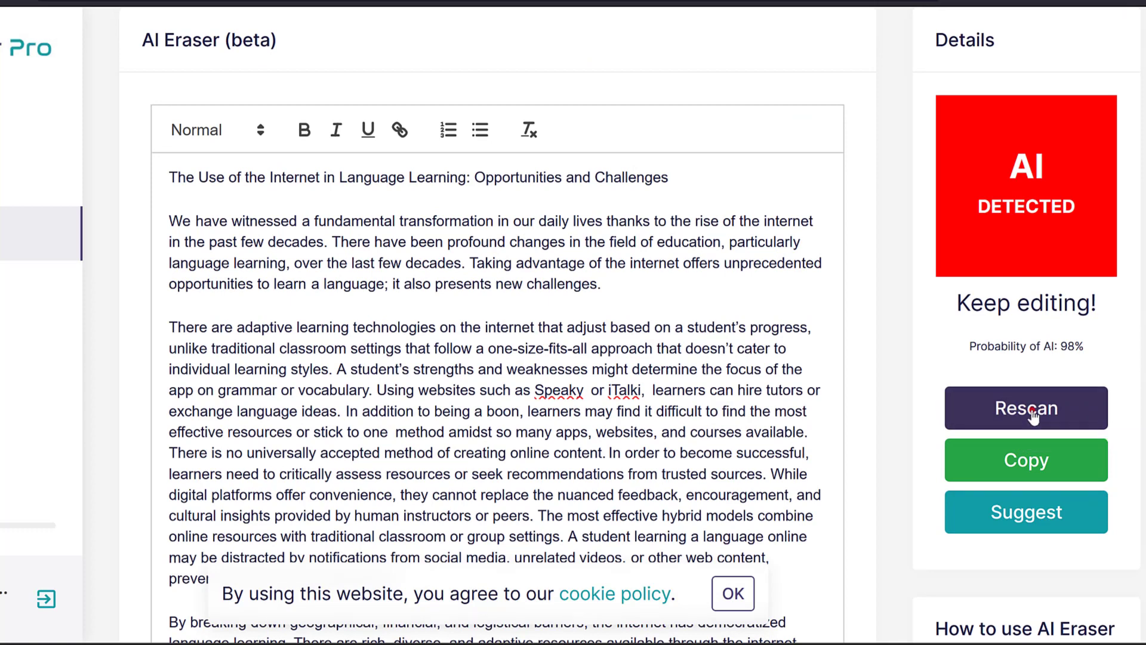
Step: Rescan the edited article, now rated Human Detected with 2% AI probability
click(1025, 408)
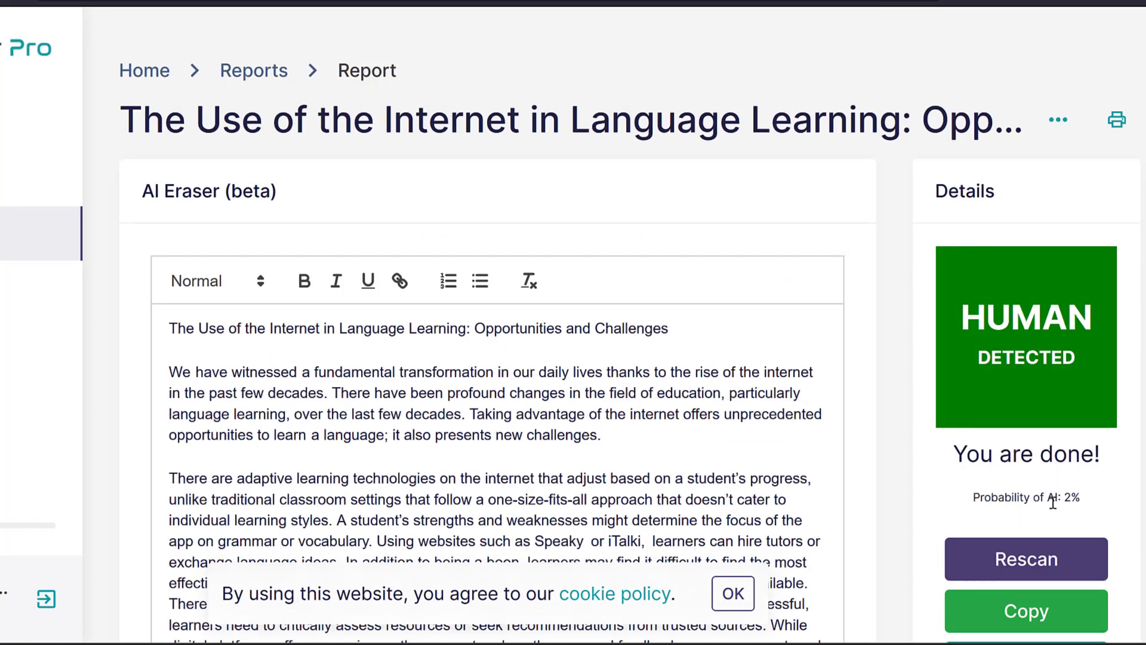
scroll(down, 3)
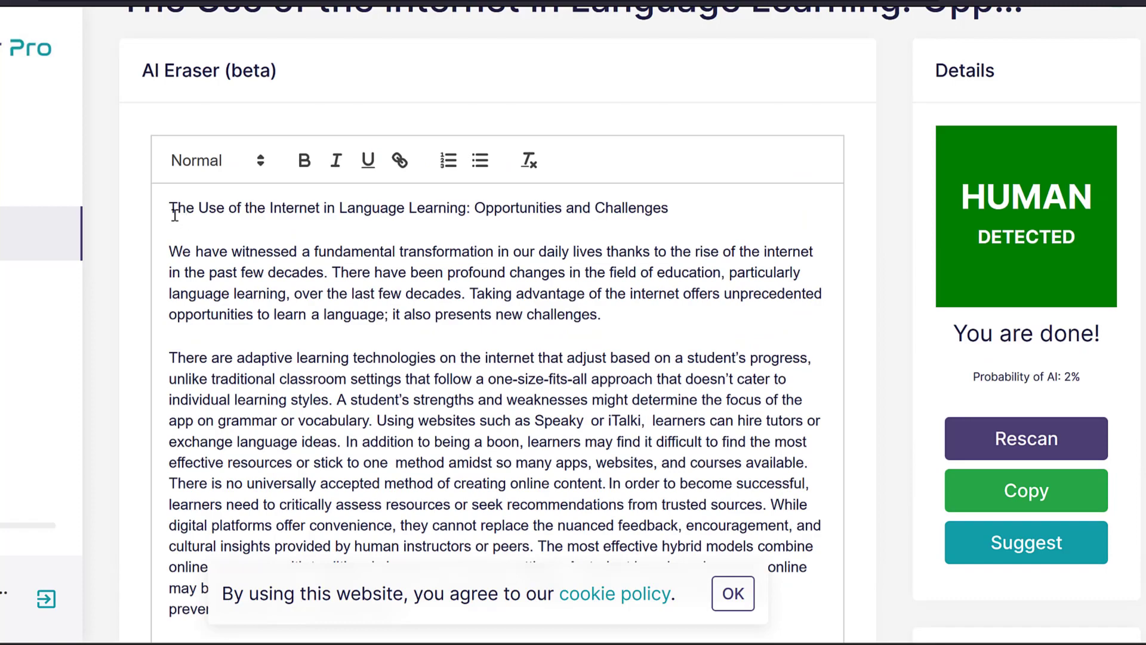
scroll(down, 3)
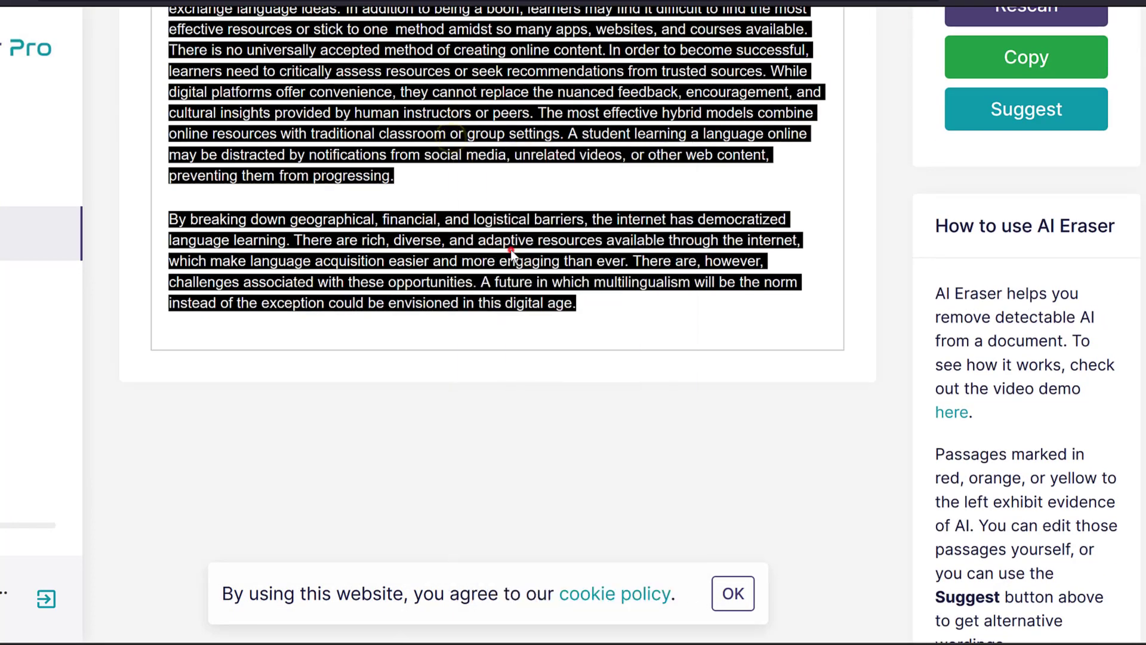
Step: Run ZeroGPT detection on the pasted article, getting Human written at 0% AI GPT
click(585, 23)
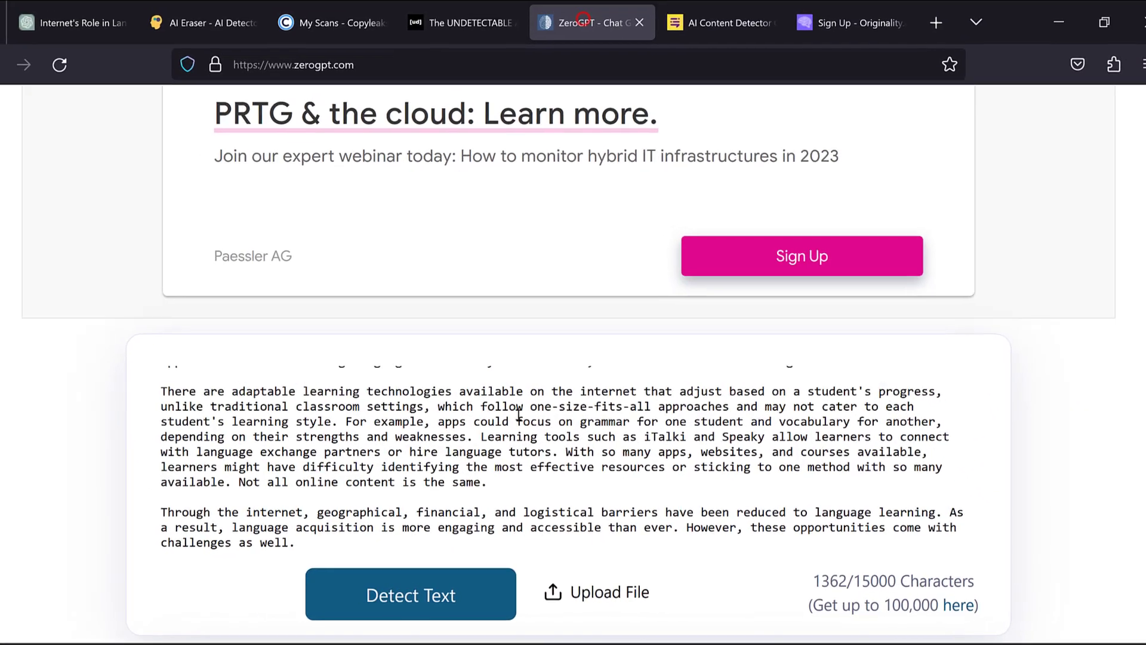
click(410, 592)
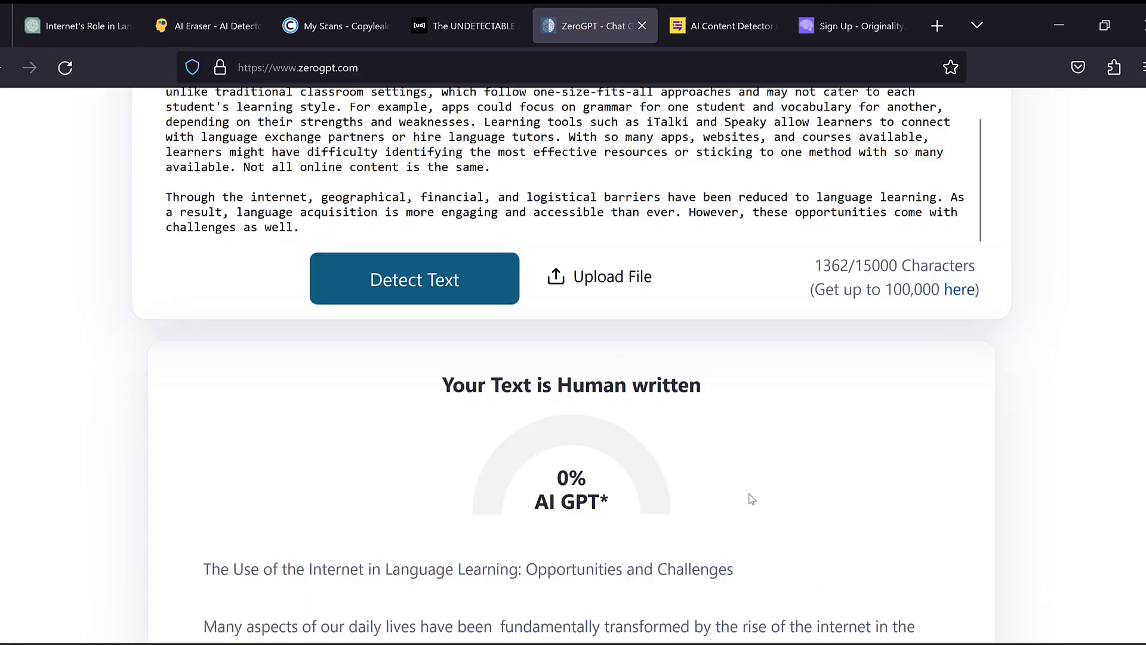
scroll(down, 3)
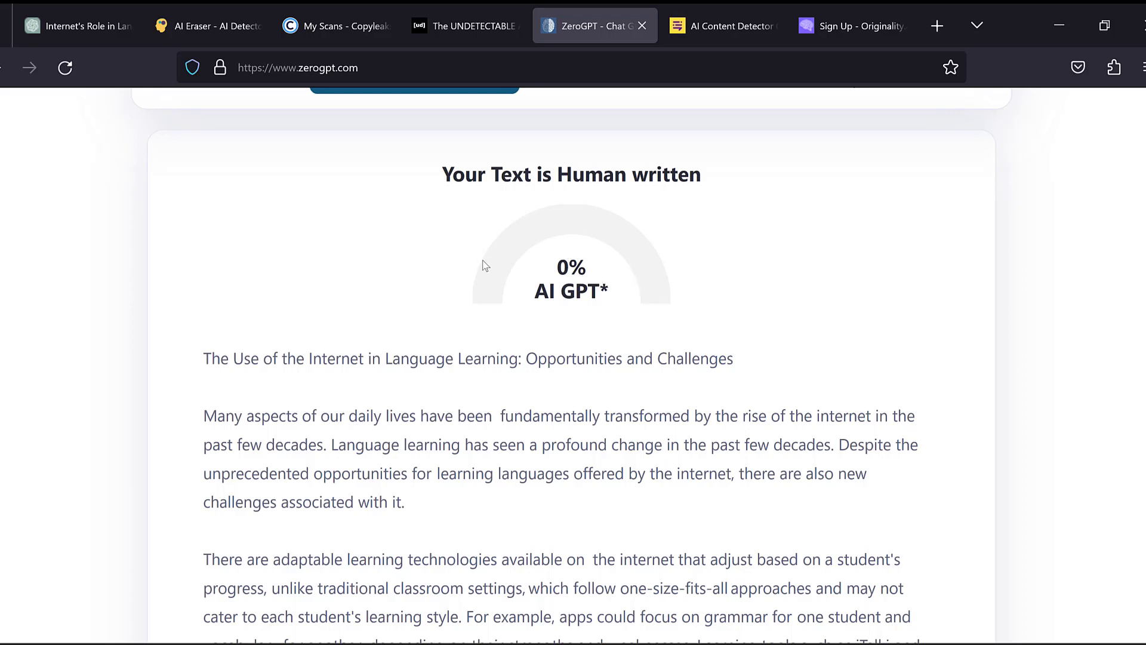
mouse_move(626, 315)
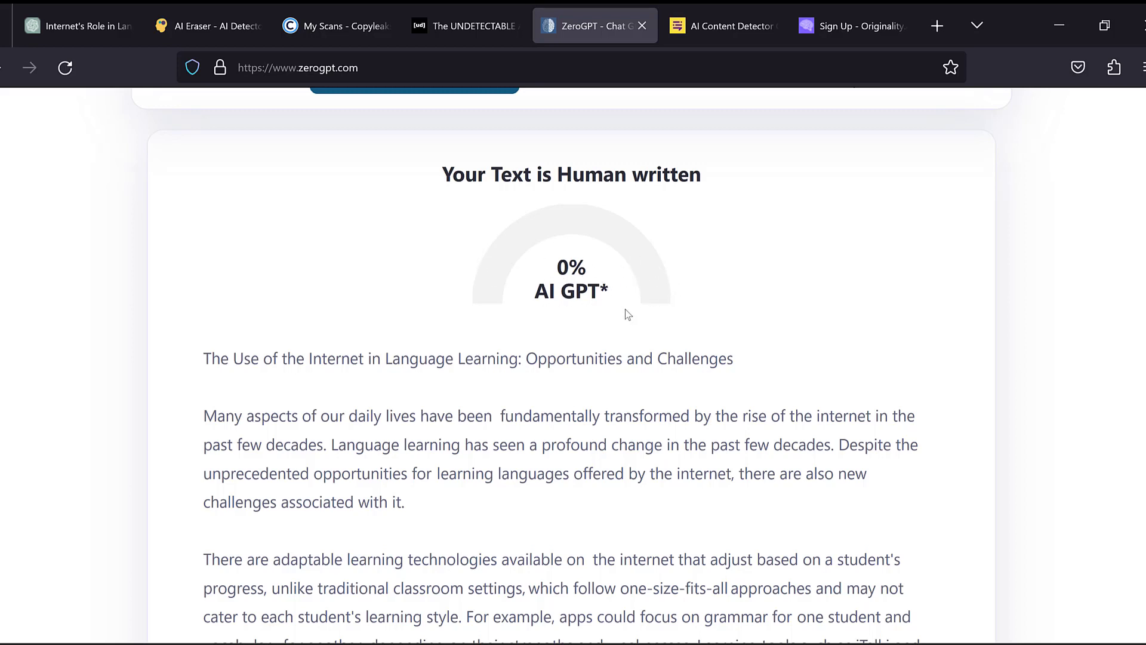
Step: Review Content at Scale's 100% human probability score and highlighted sentences
click(720, 26)
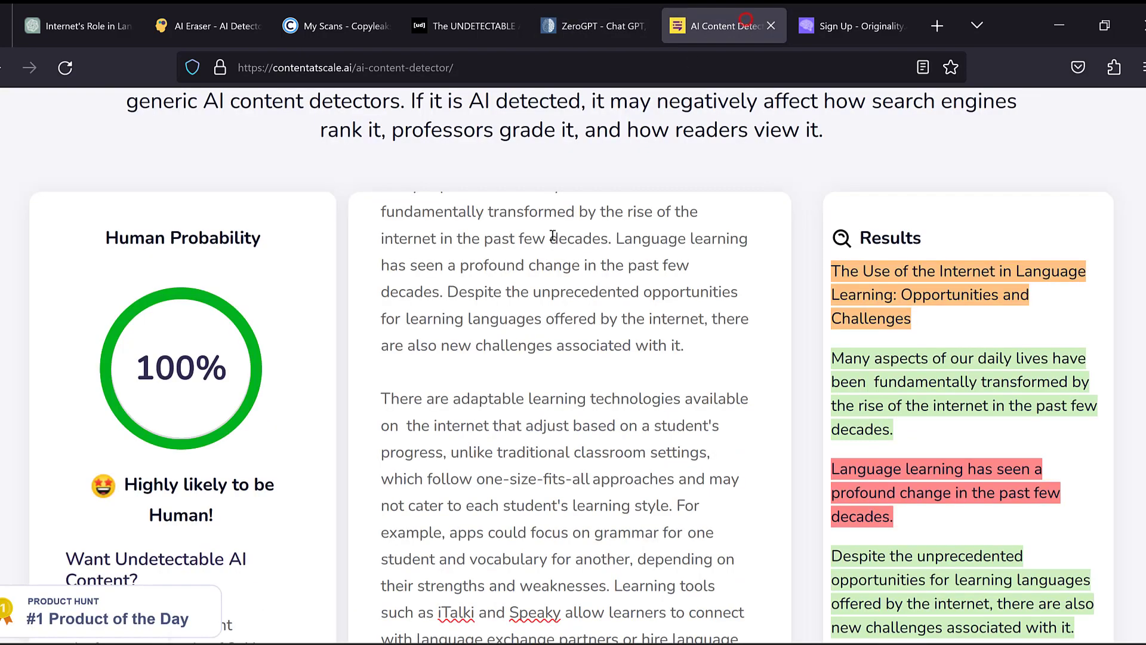
scroll(down, 3)
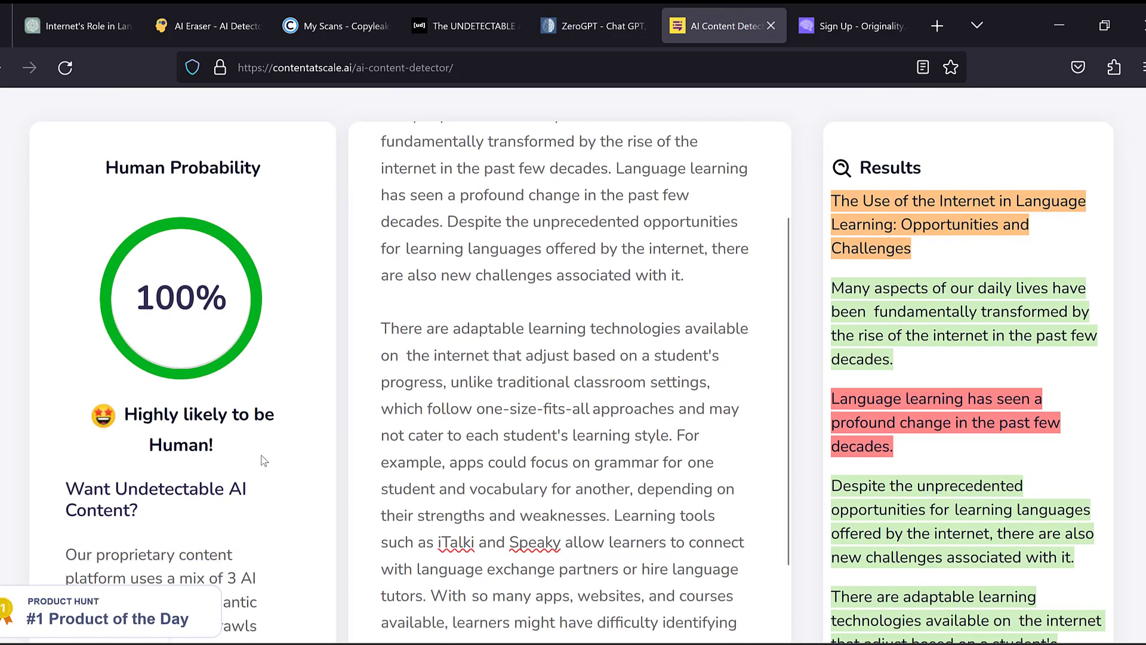
scroll(down, 3)
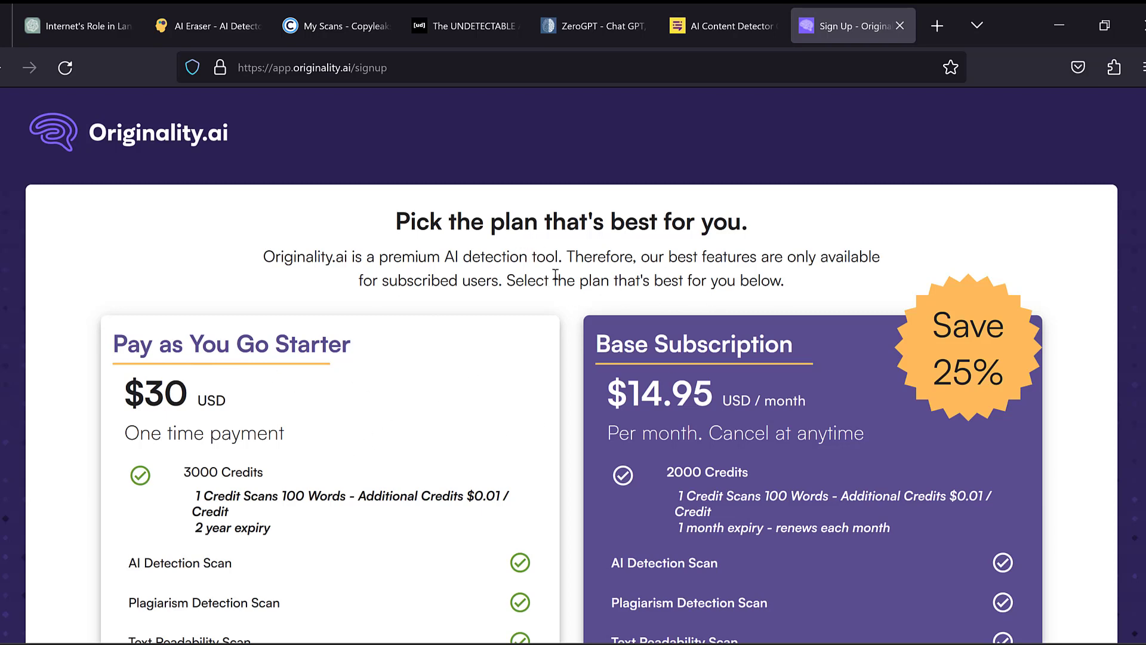
scroll(down, 3)
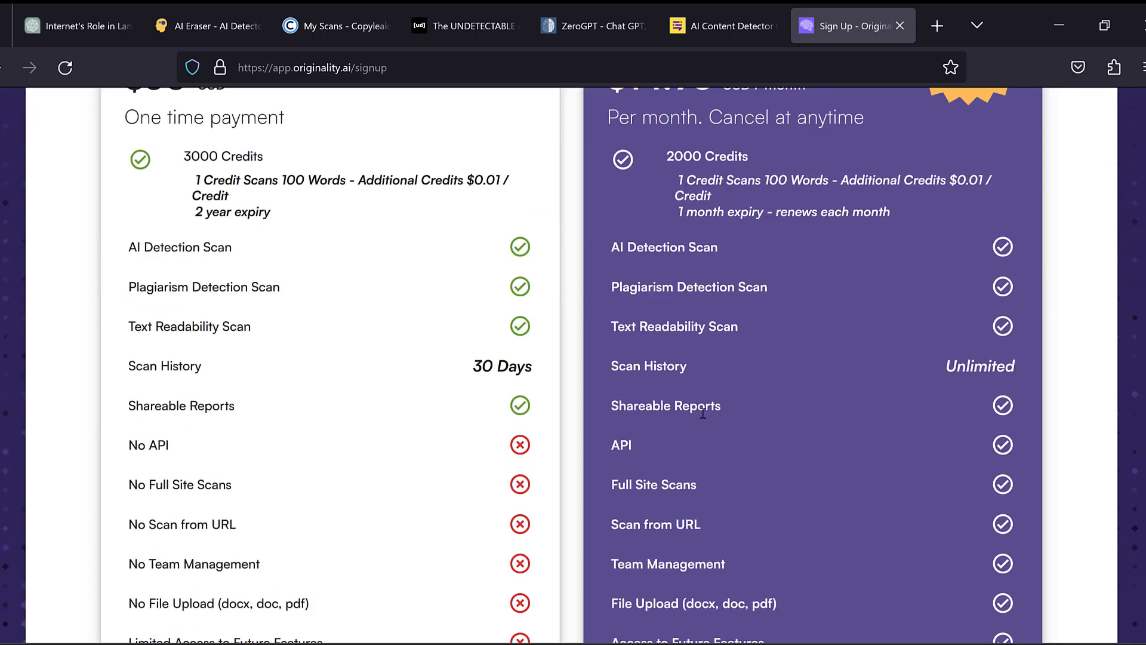
click(207, 26)
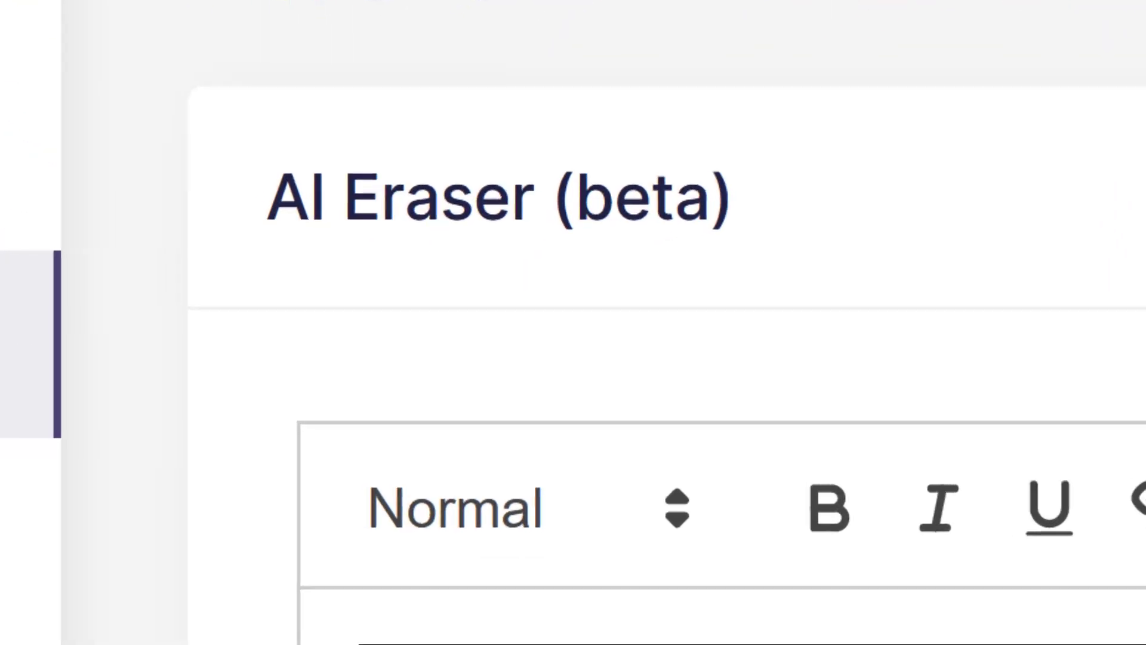
click(888, 23)
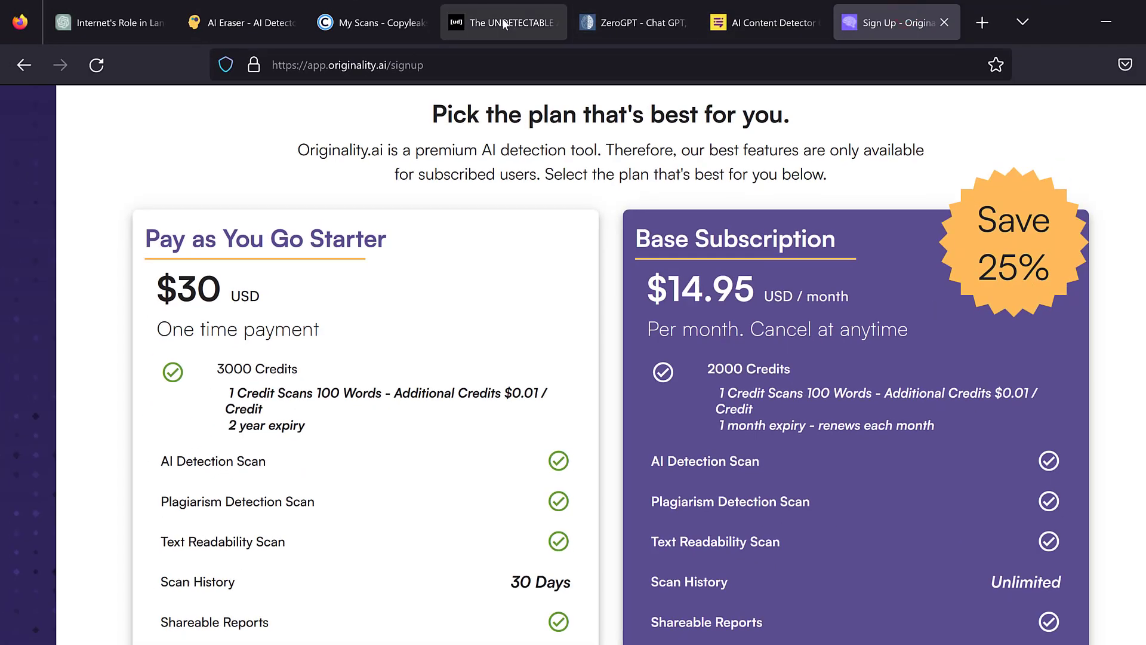
Step: Review Copyleaks' subscription checkout ($10.99 monthly for 100 pages), then return to Excel
click(369, 22)
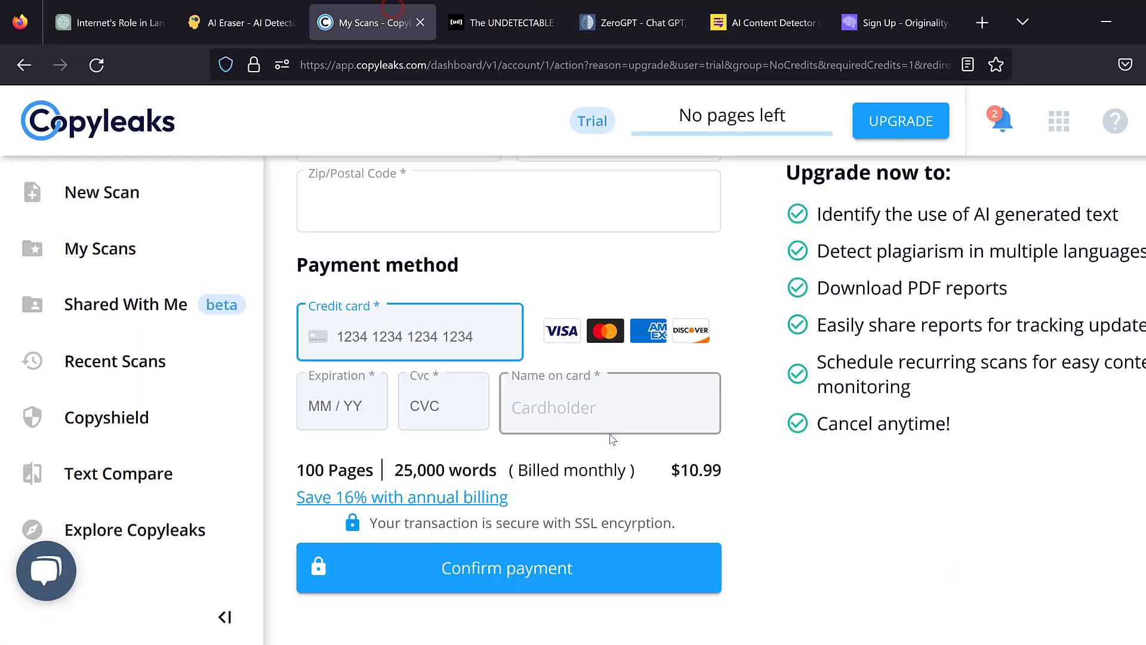
scroll(up, 3)
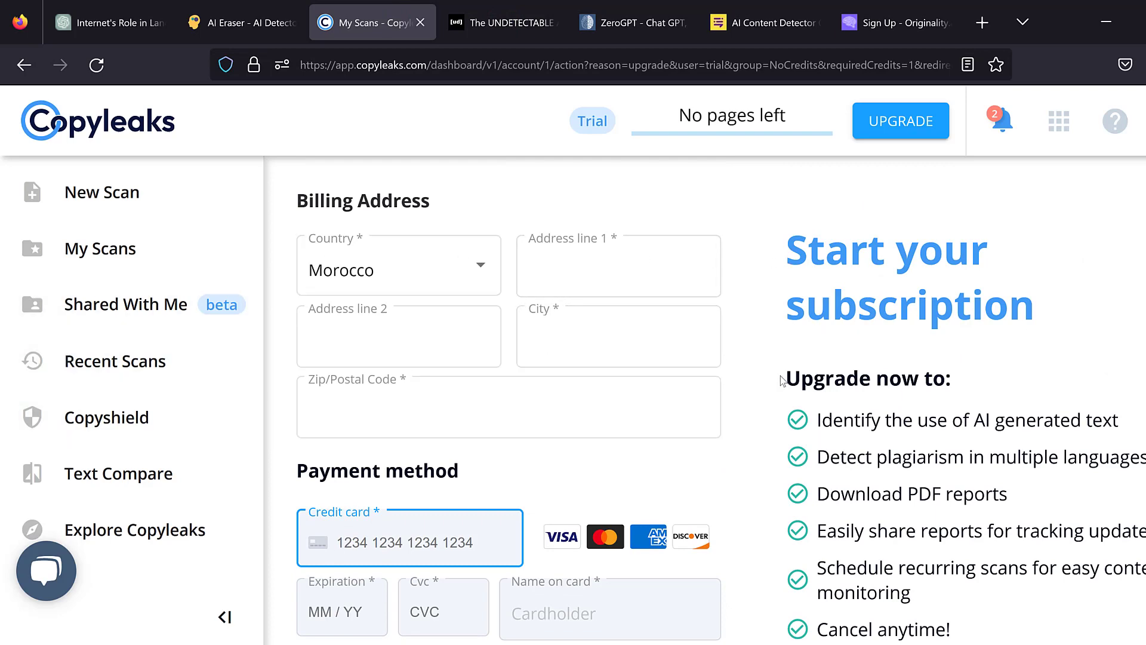
scroll(down, 3)
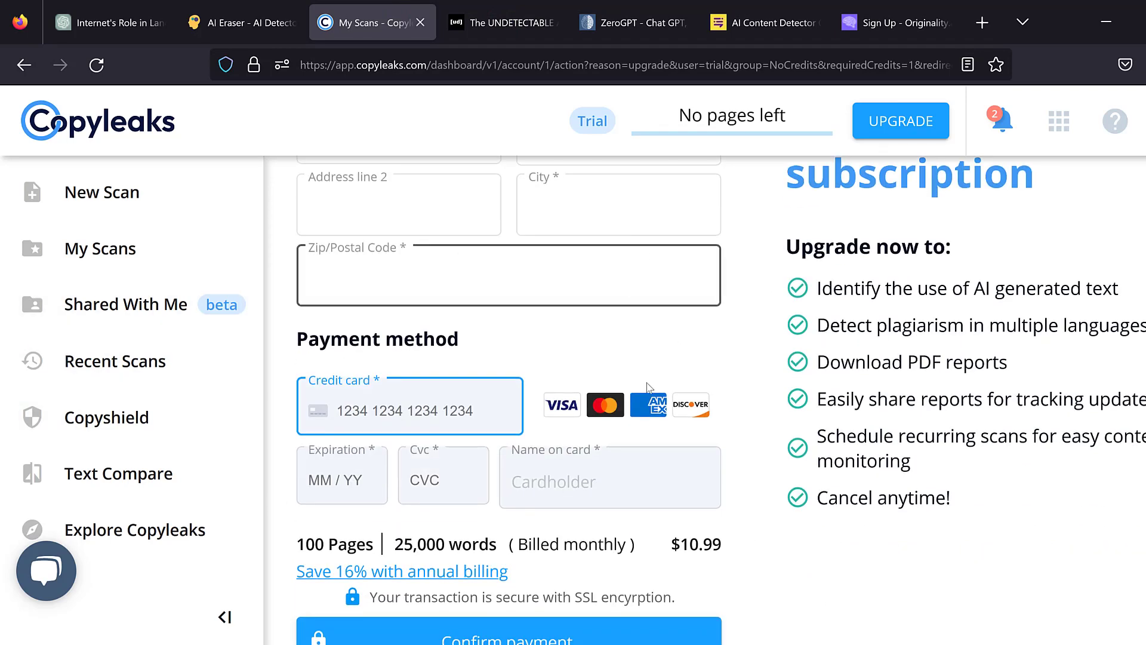
scroll(down, 3)
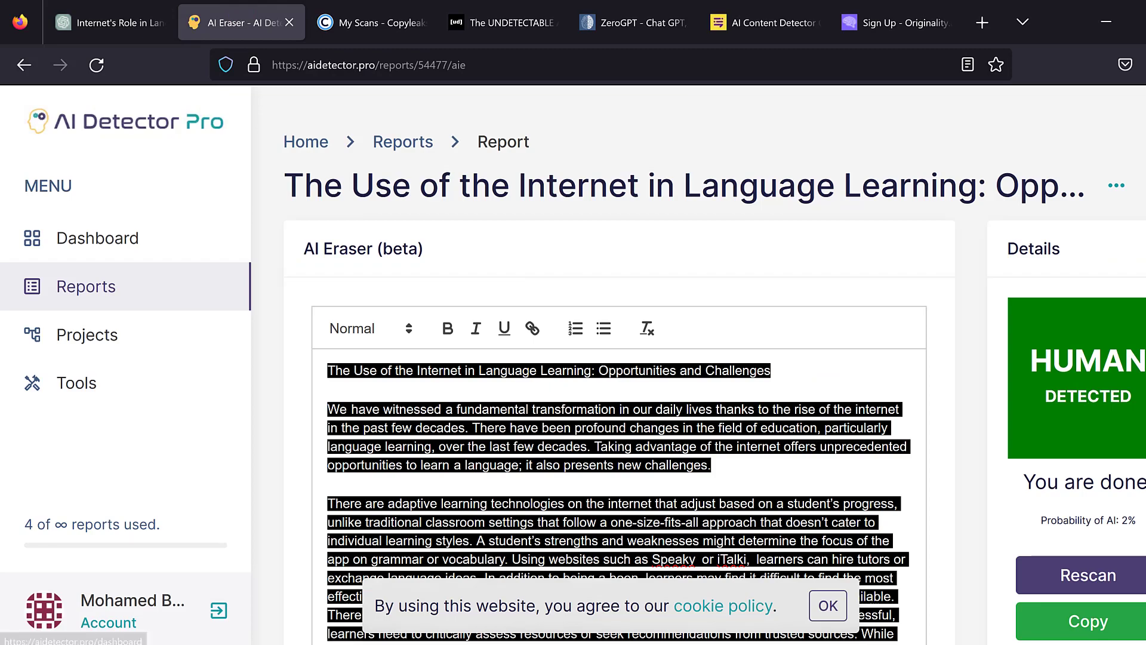
key(alt+tab)
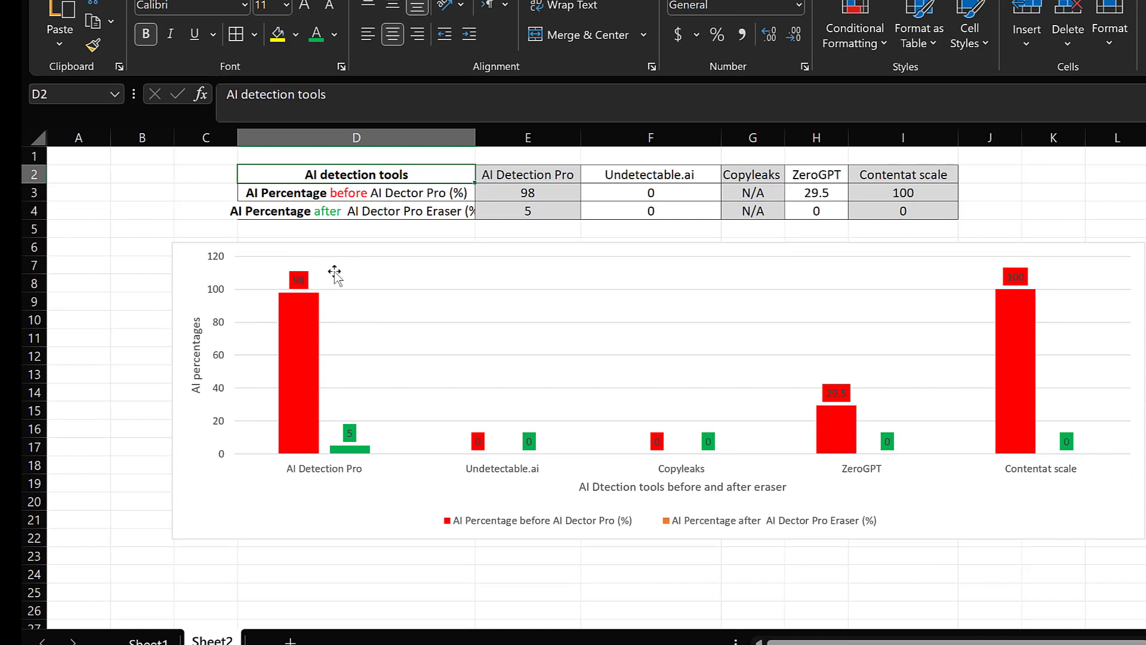
mouse_move(335, 349)
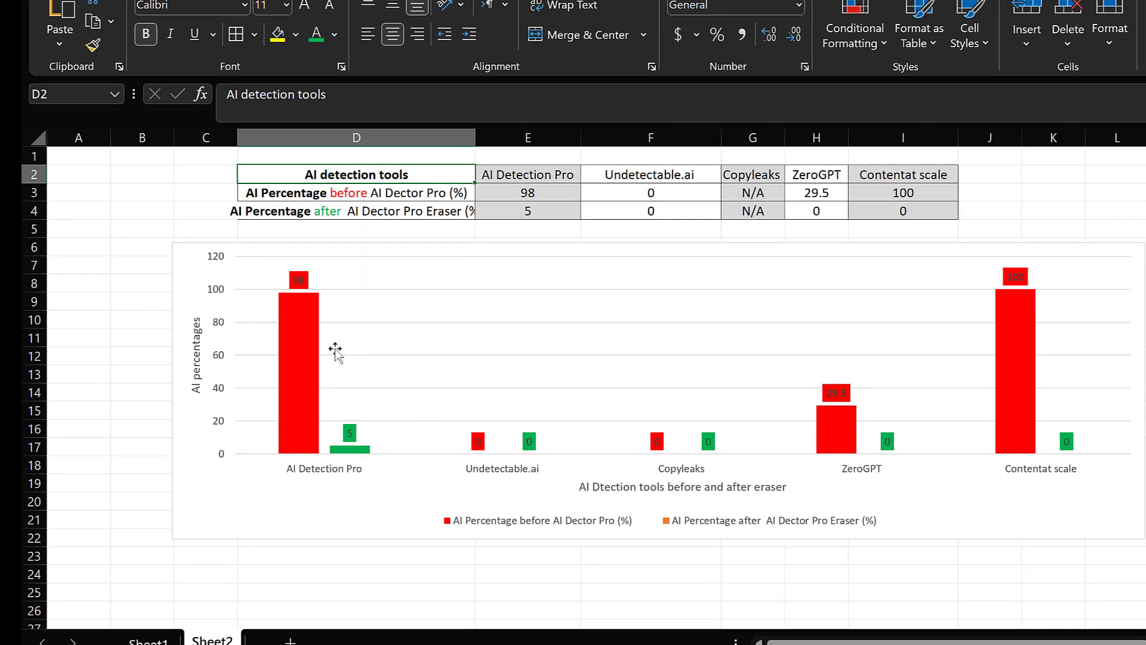
mouse_move(324, 297)
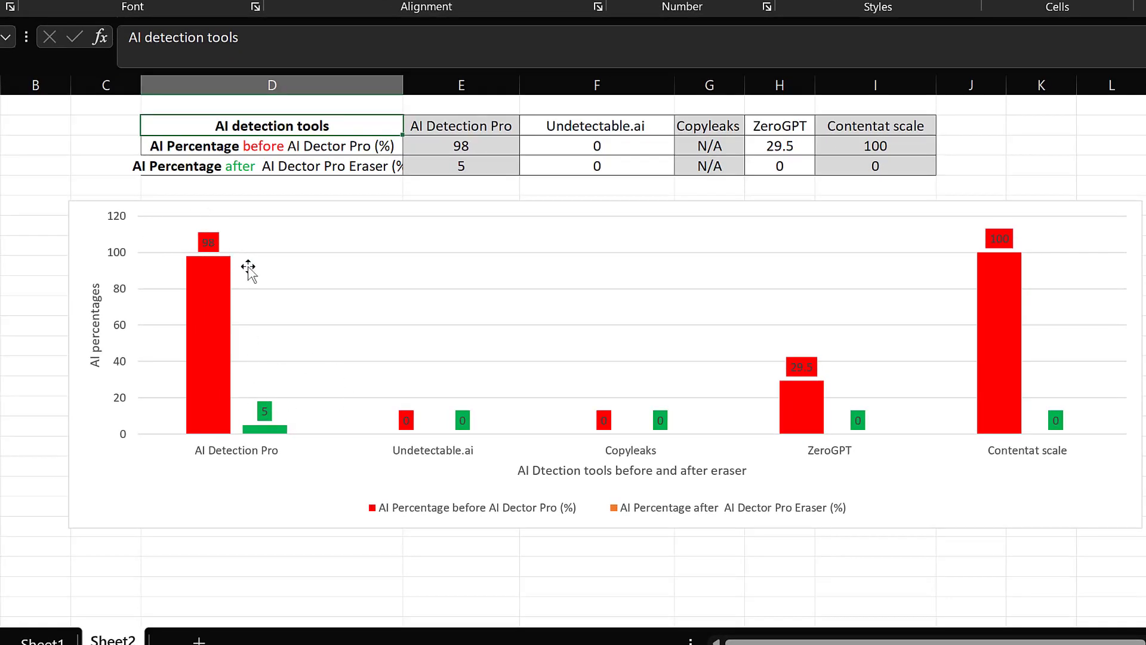
mouse_move(947, 439)
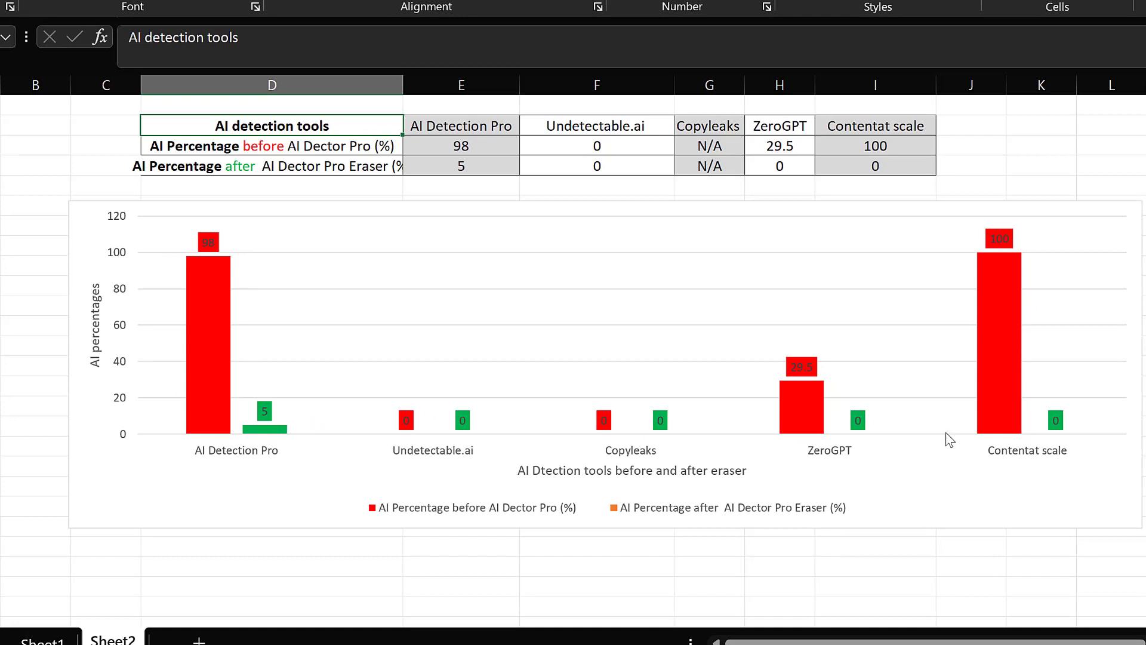
mouse_move(517, 420)
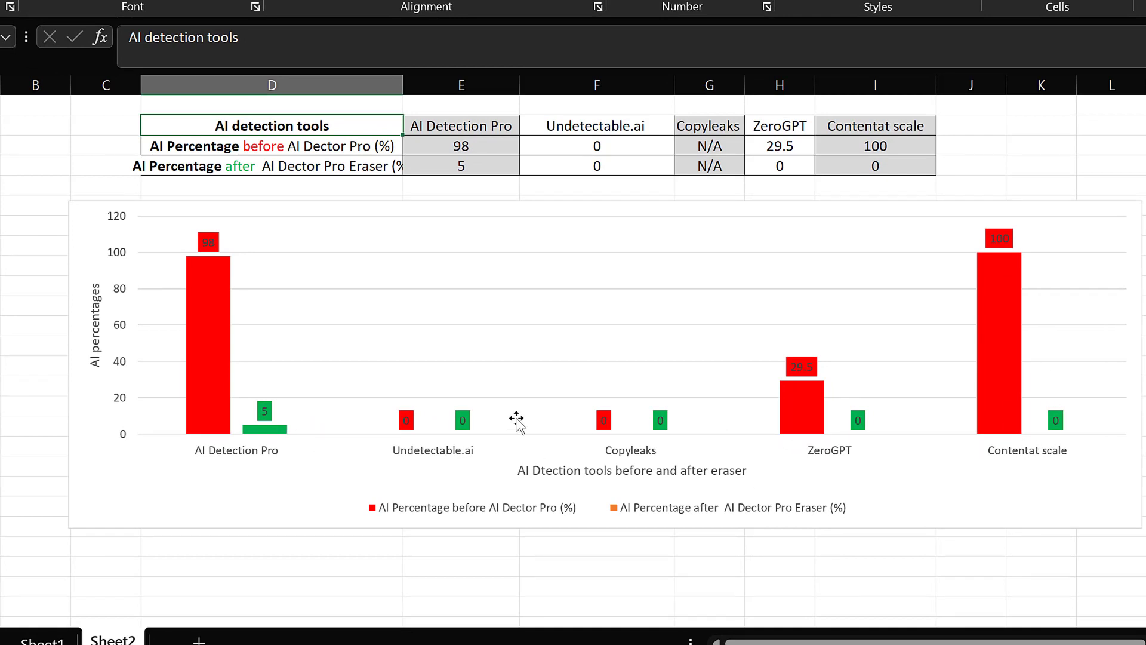
mouse_move(771, 443)
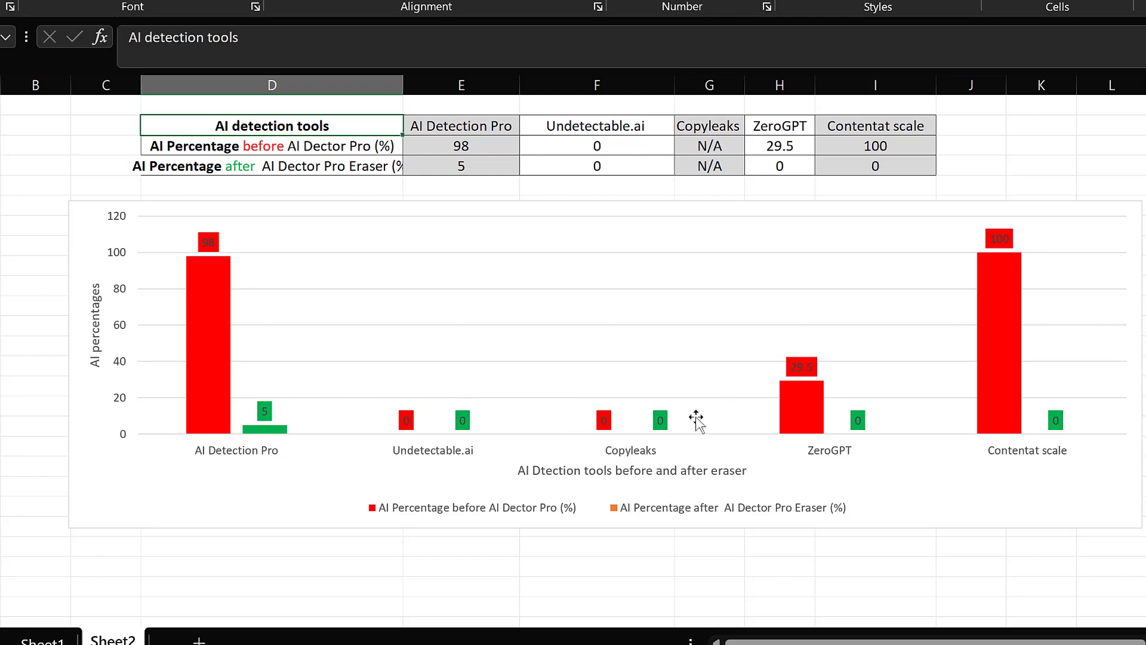
mouse_move(442, 481)
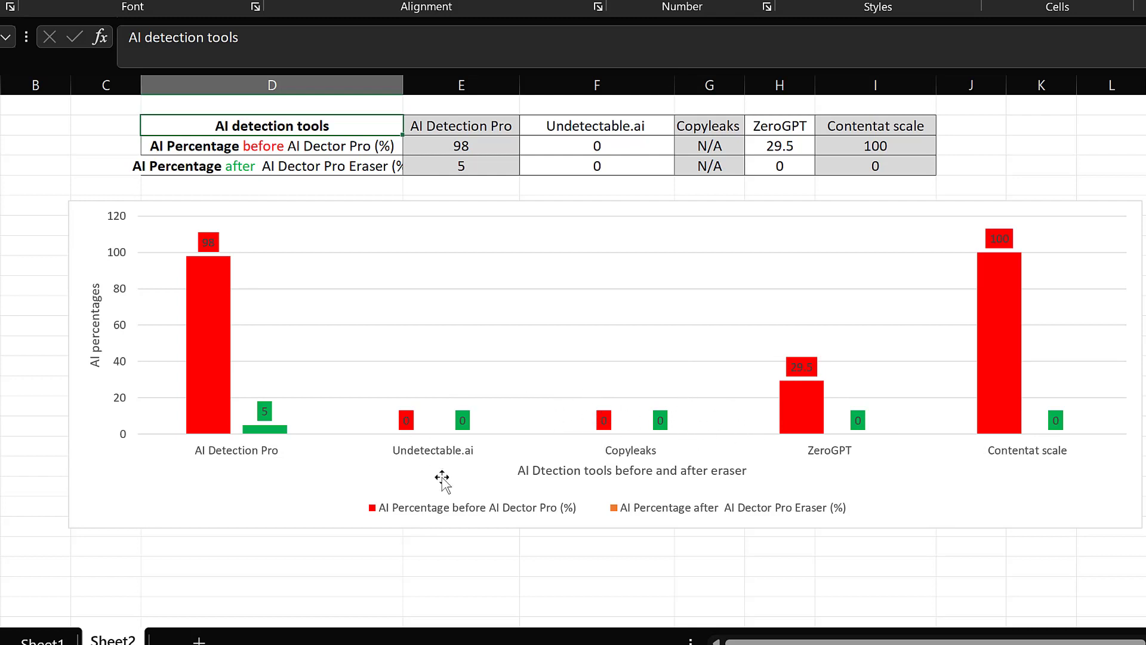
mouse_move(532, 493)
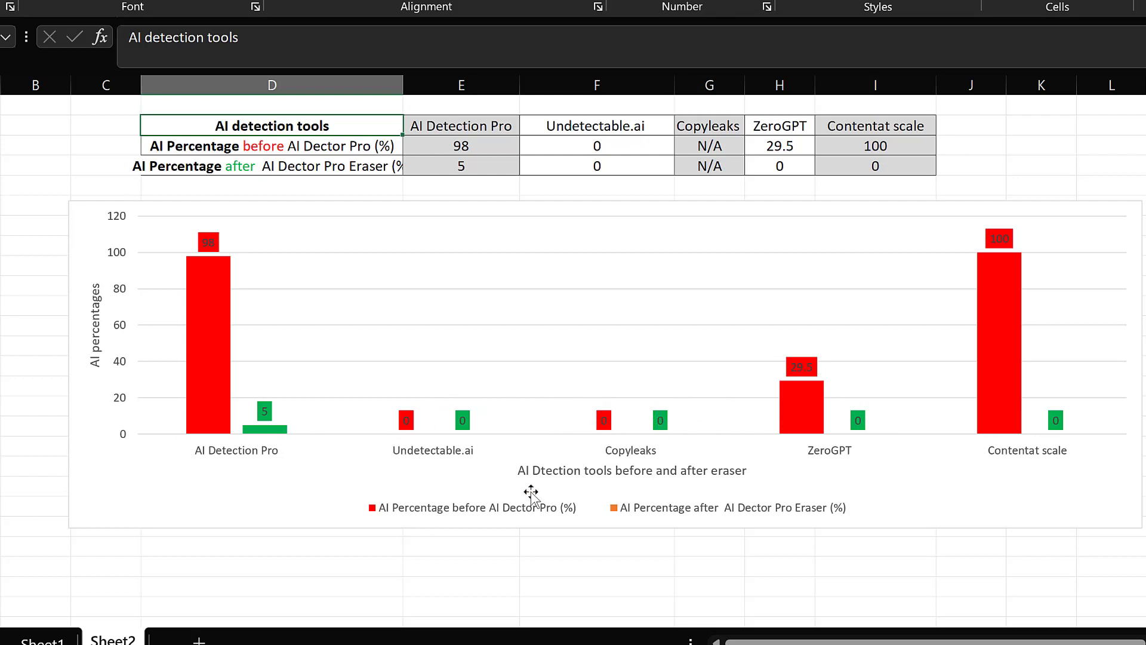
mouse_move(456, 430)
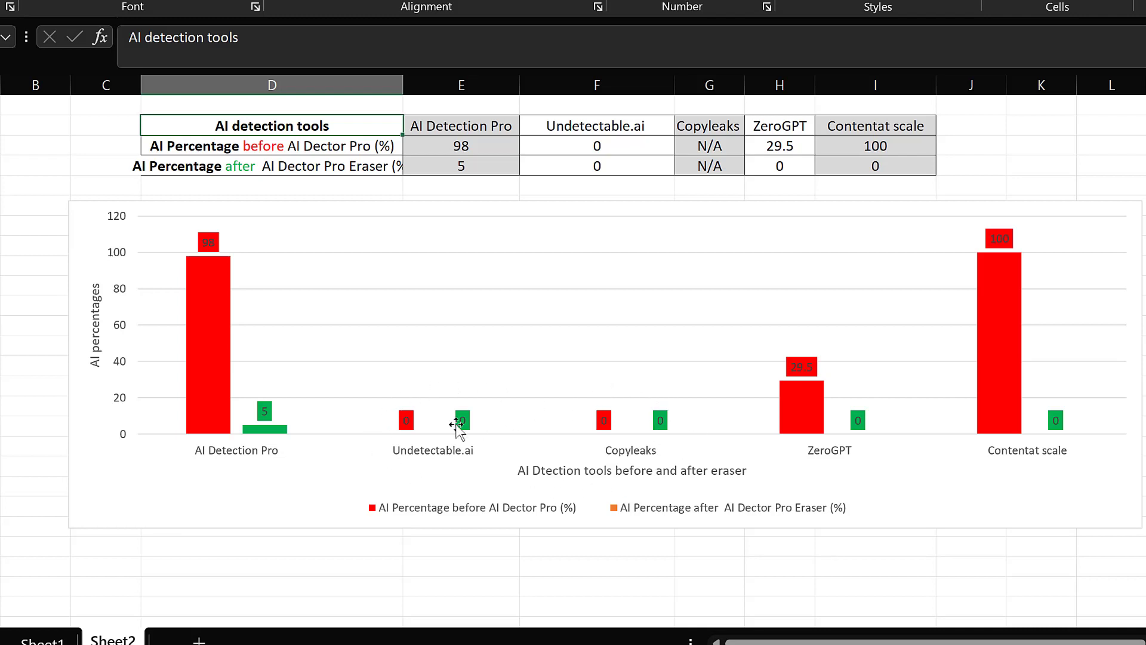
mouse_move(869, 408)
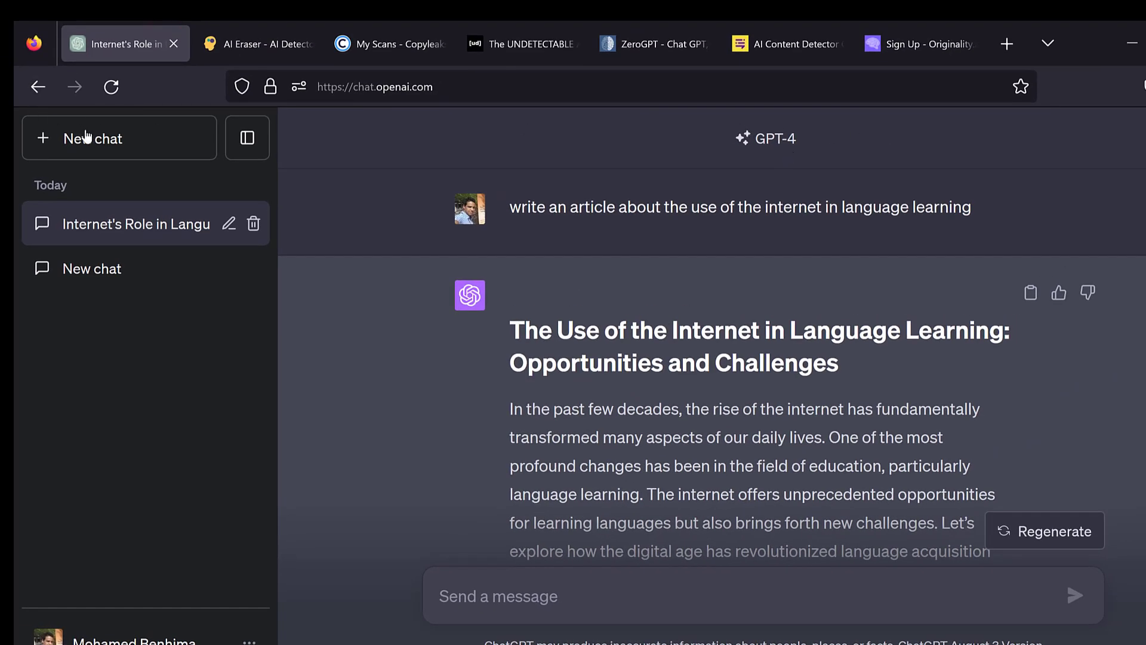
Step: Start a new empty ChatGPT conversation with GPT-4 selected
click(765, 138)
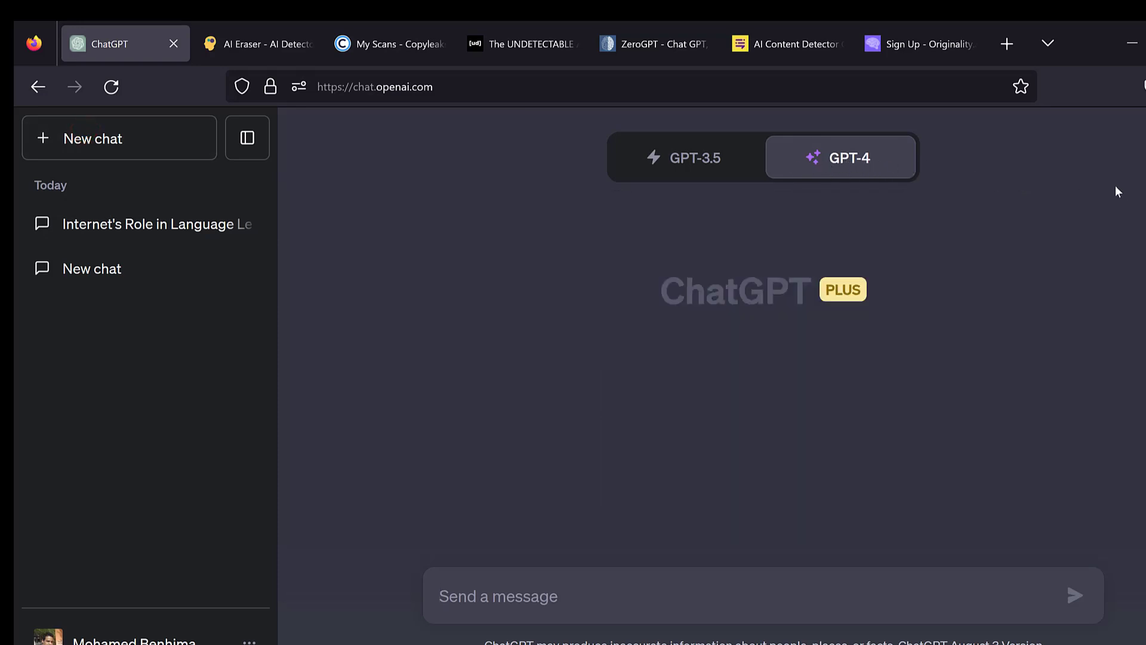
mouse_move(679, 394)
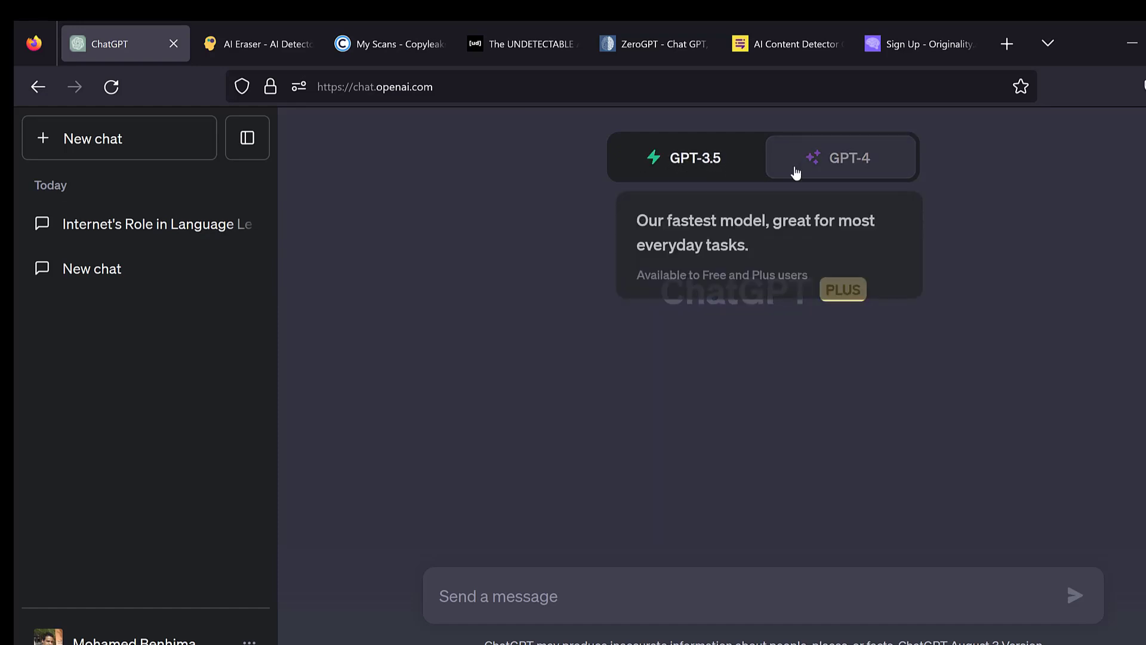
mouse_move(564, 275)
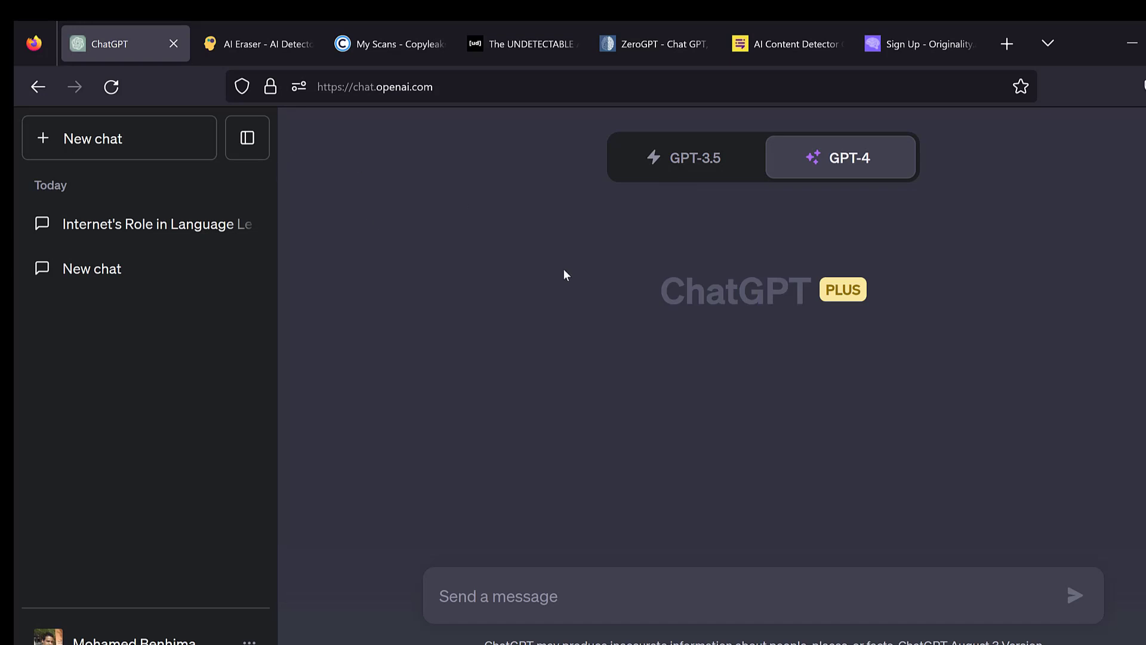
mouse_move(565, 279)
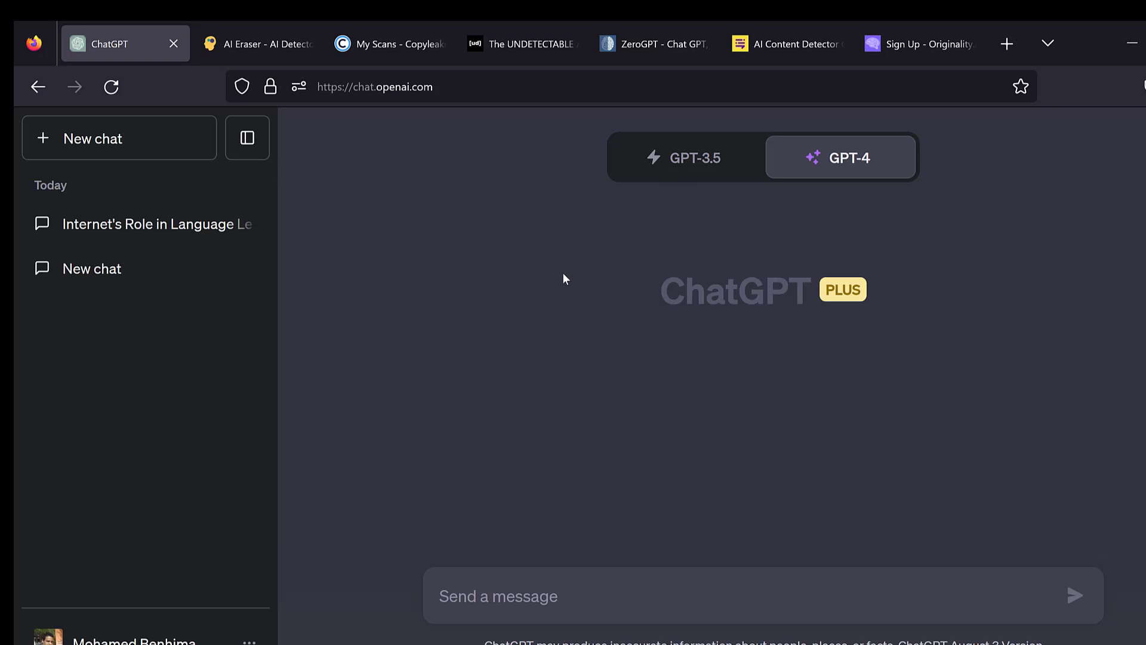